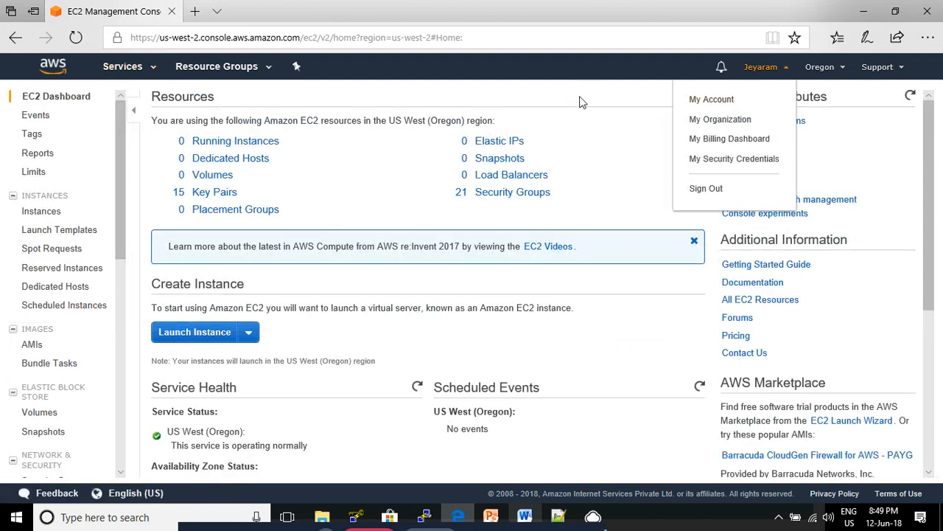
Start a new EC2 instance launch from the dashboard to reach the Quick Start AMI list.
left_click(122, 66)
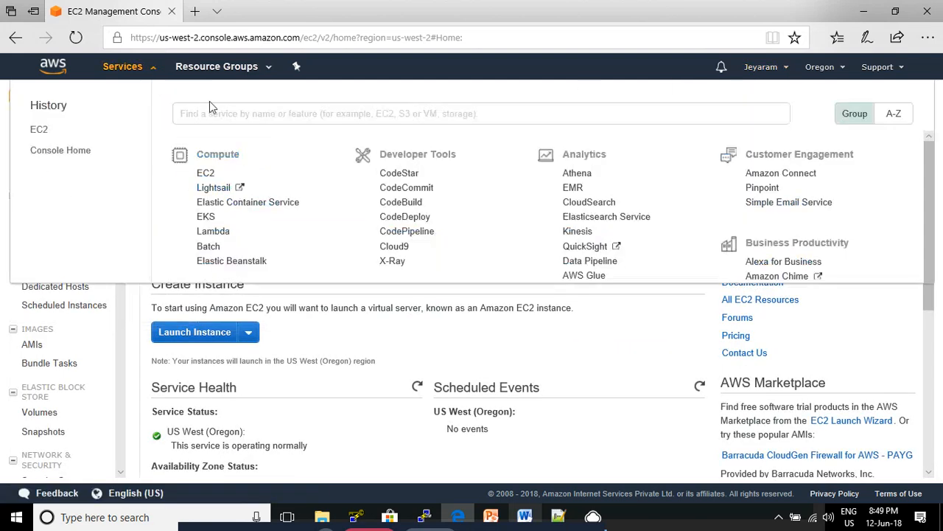
left_click(122, 66)
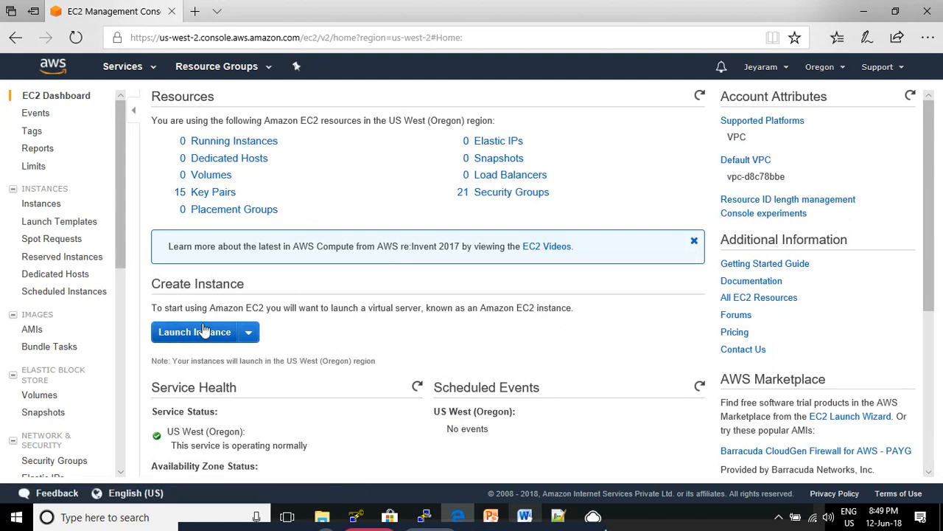
left_click(195, 332)
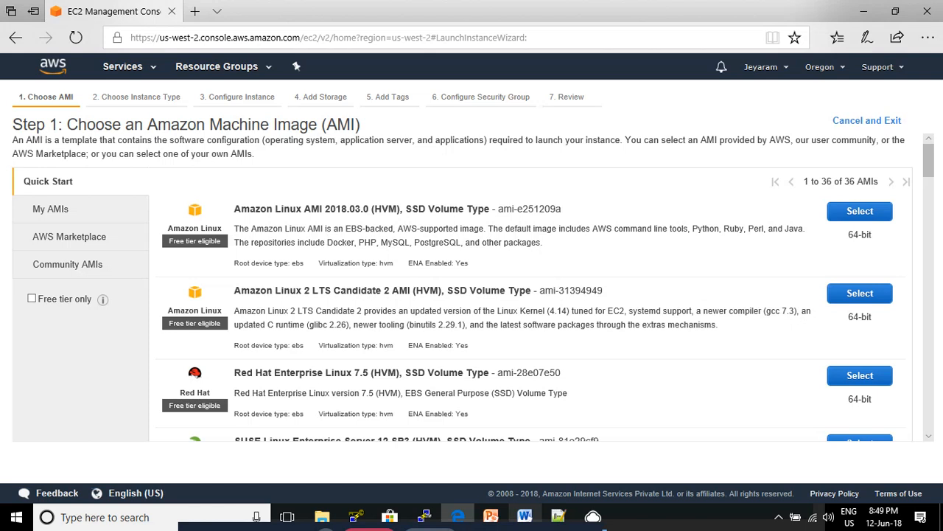
mouse_move(321, 221)
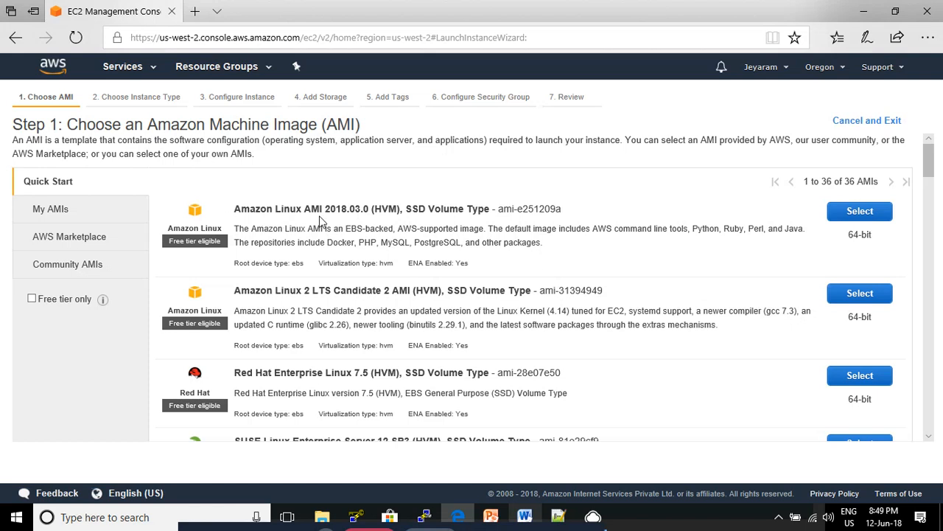
mouse_move(734, 205)
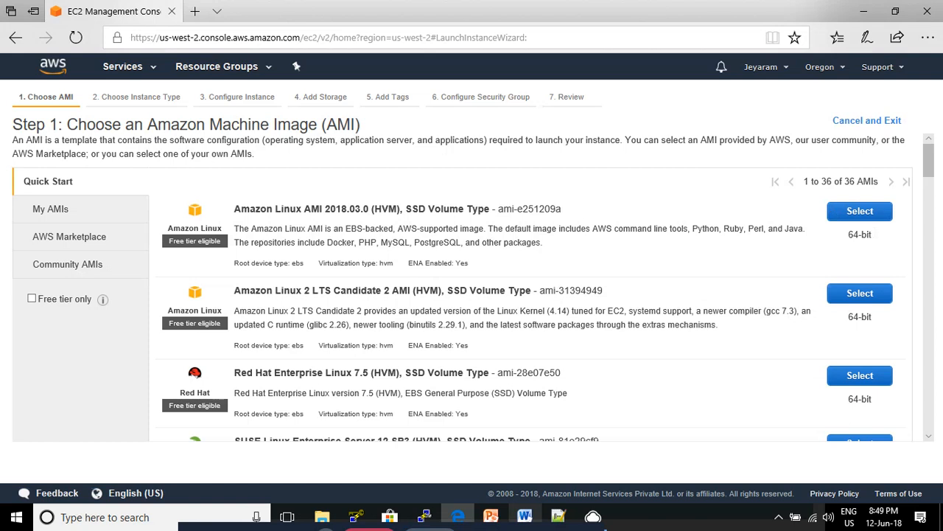
Choose Amazon Linux AMI 2018.03.0 and the free-tier t2.micro instance type.
left_click(858, 211)
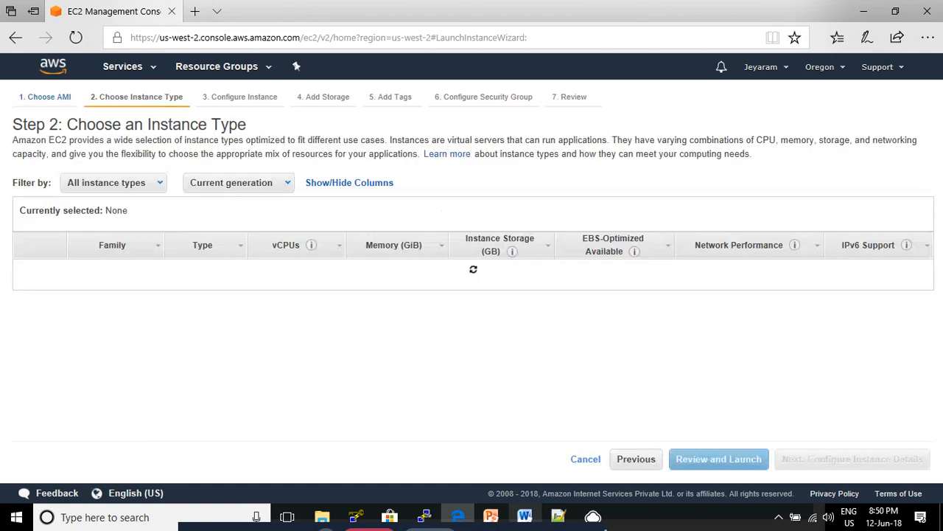
left_click(24, 303)
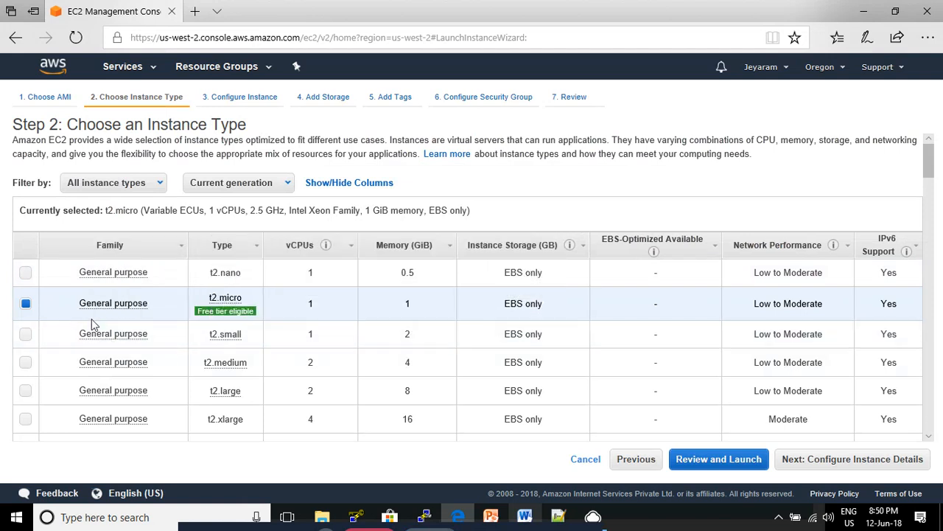
mouse_move(267, 310)
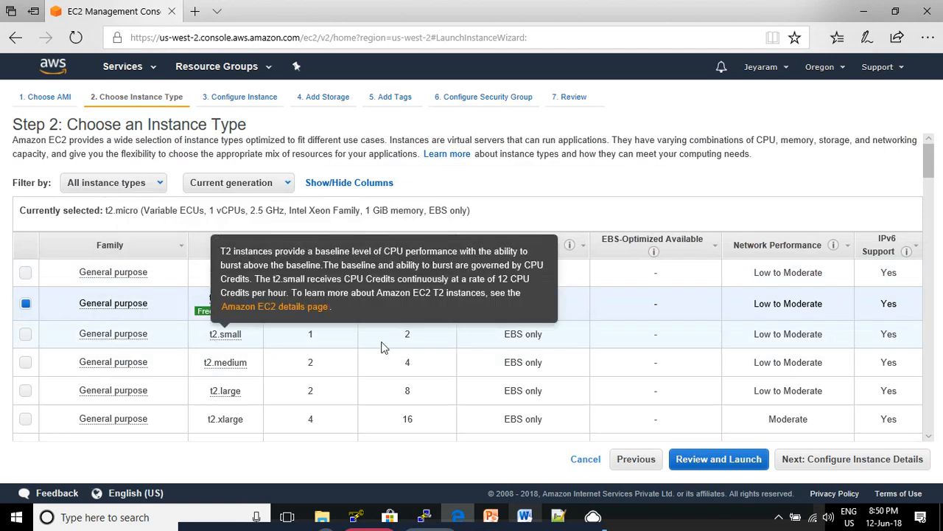
mouse_move(817, 463)
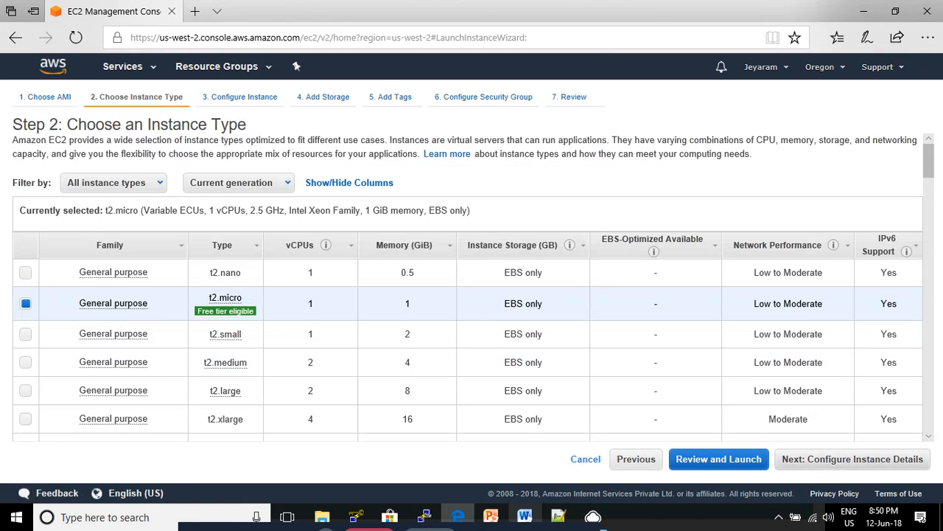
Accept the default instance details and advance to storage with the 8 GiB root volume.
left_click(858, 459)
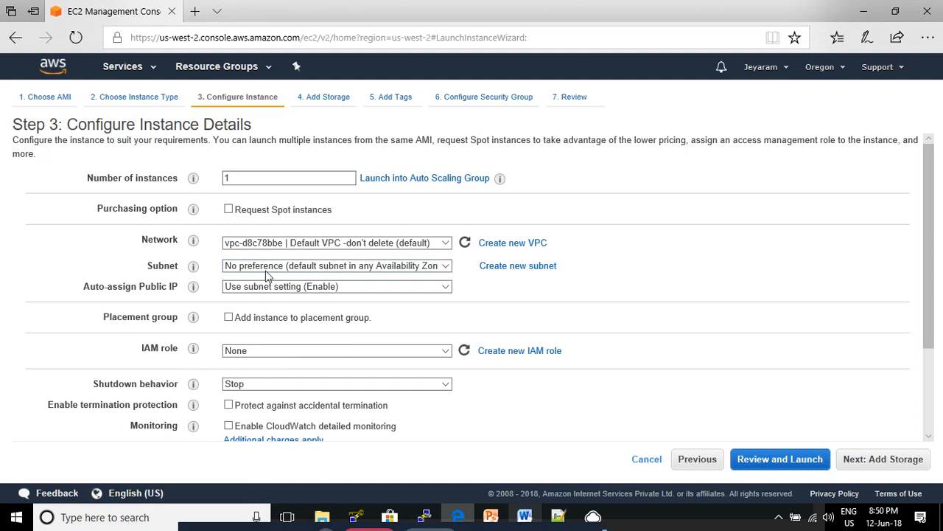
mouse_move(339, 266)
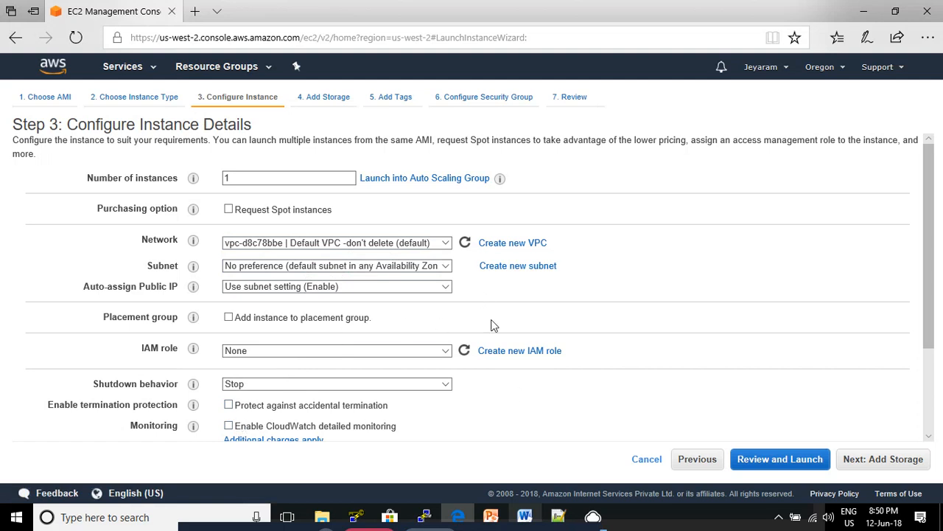
scroll("down", 3)
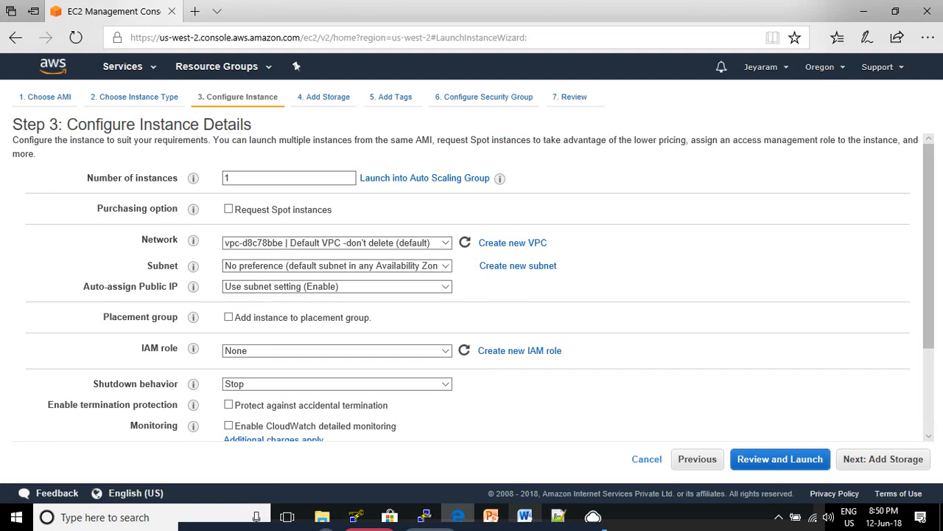
mouse_move(840, 426)
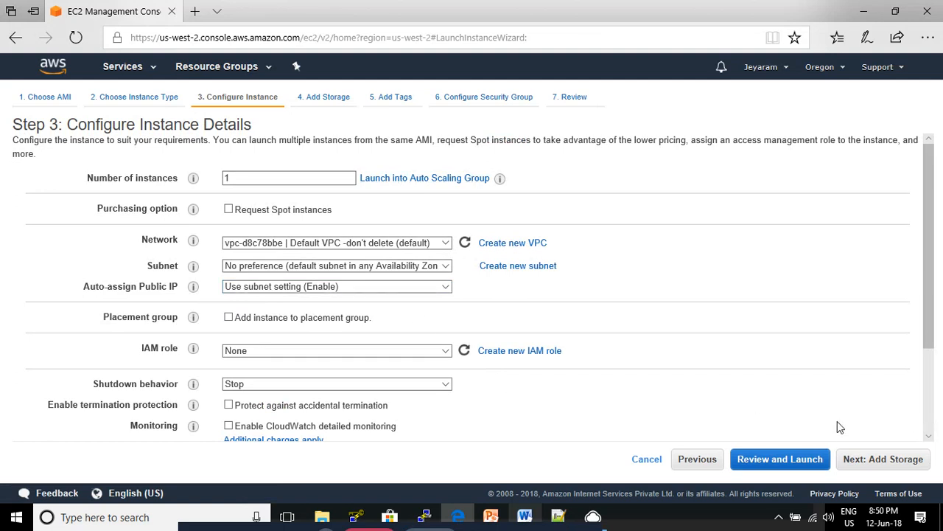
mouse_move(882, 459)
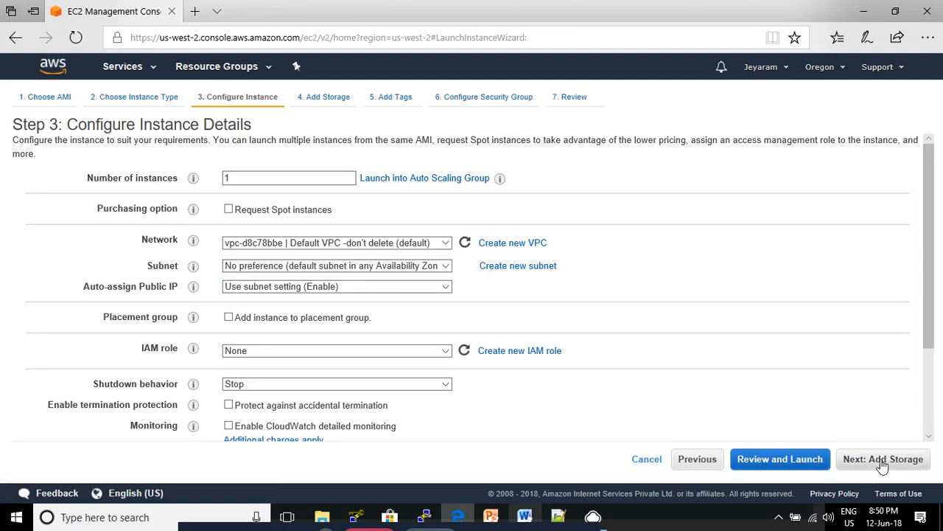
left_click(883, 459)
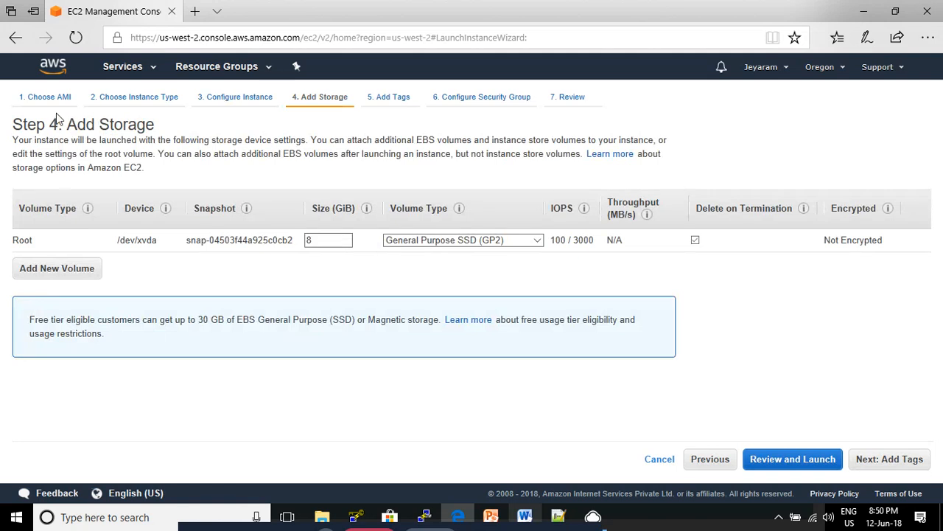
mouse_move(744, 381)
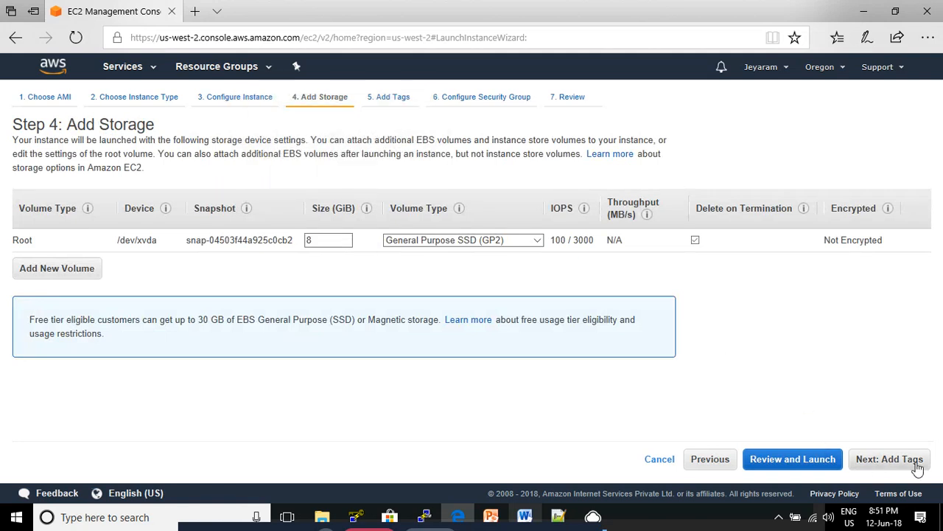
Keep default storage and add a tag with Key 'Name' and Value 'freecloud1'.
left_click(890, 459)
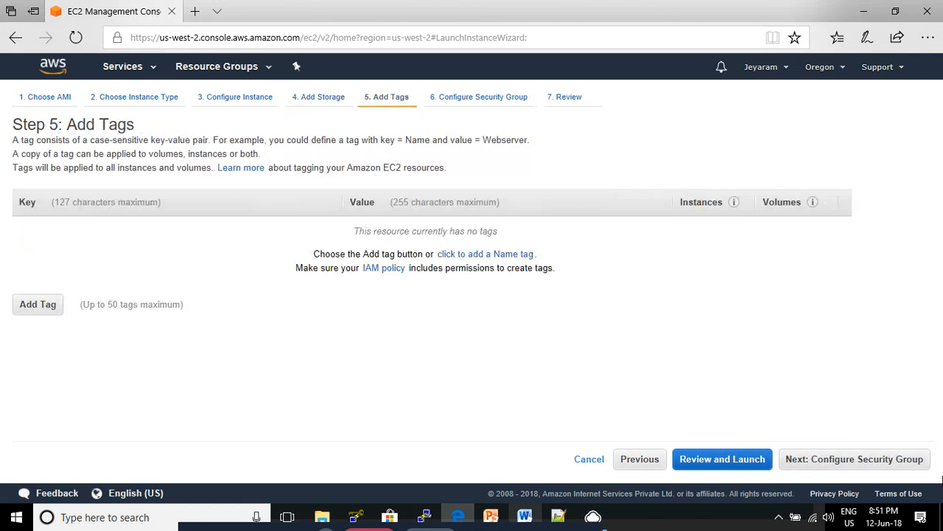
mouse_move(711, 316)
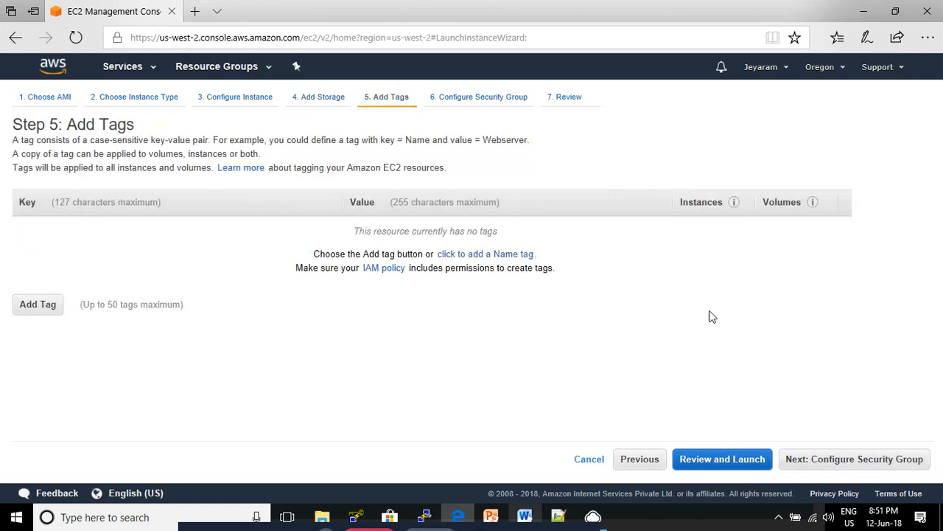
mouse_move(37, 304)
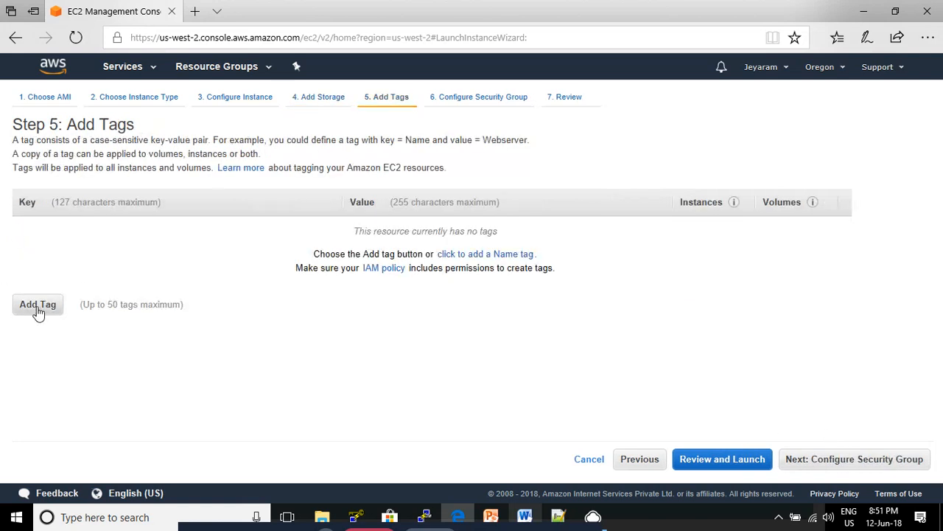
left_click(37, 303)
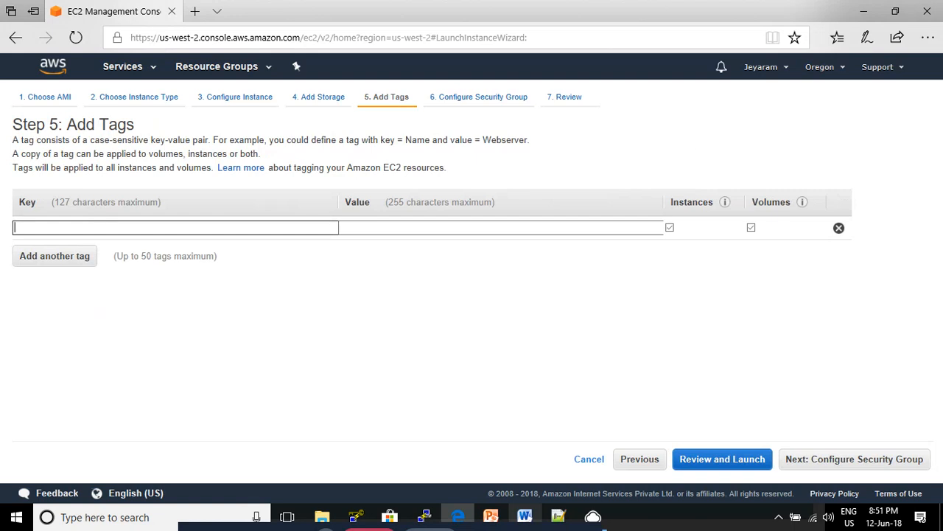
type("Name")
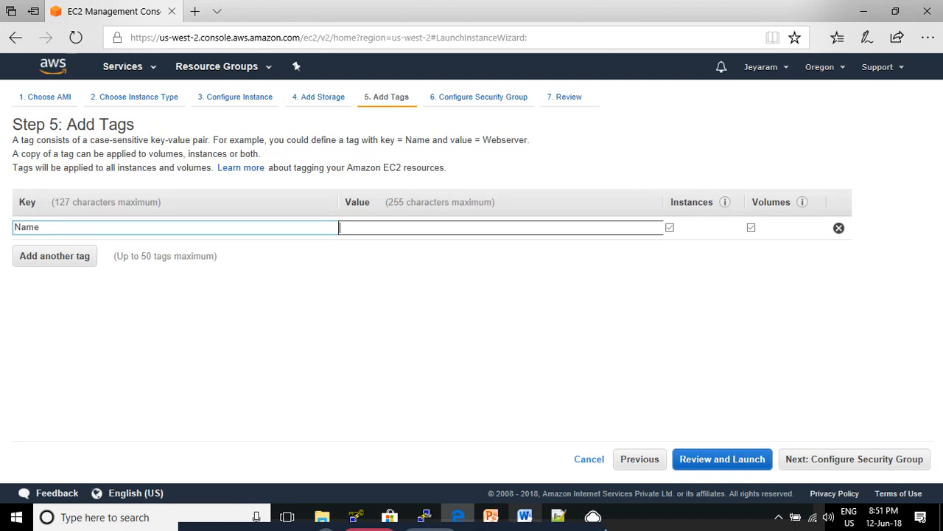
type("freecloud")
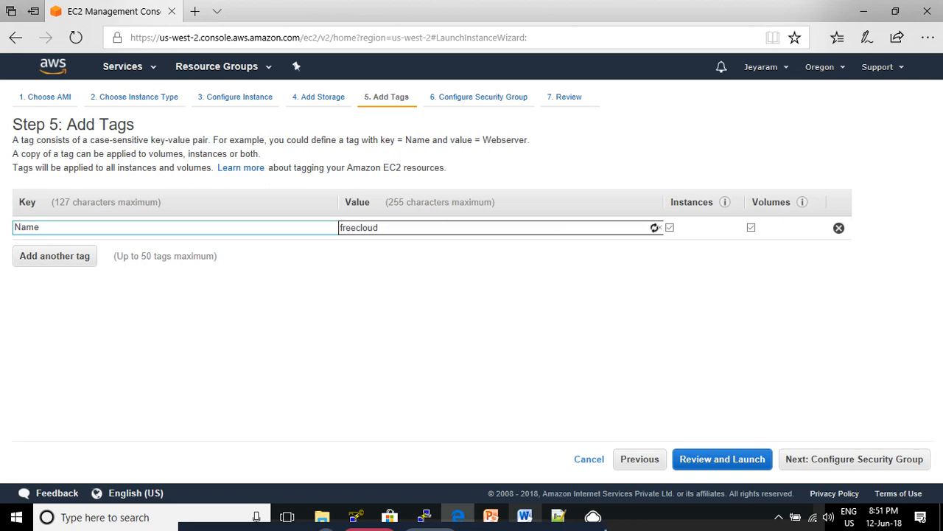
type("1")
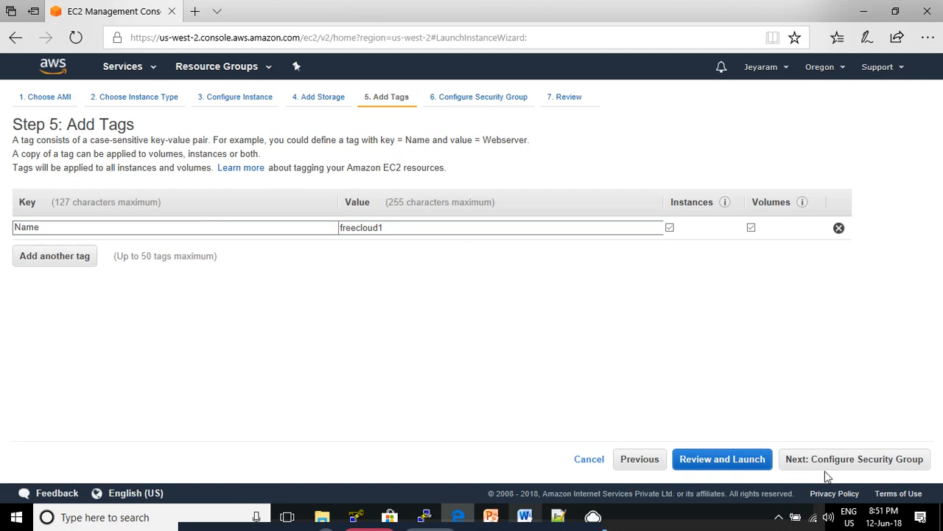
mouse_move(893, 467)
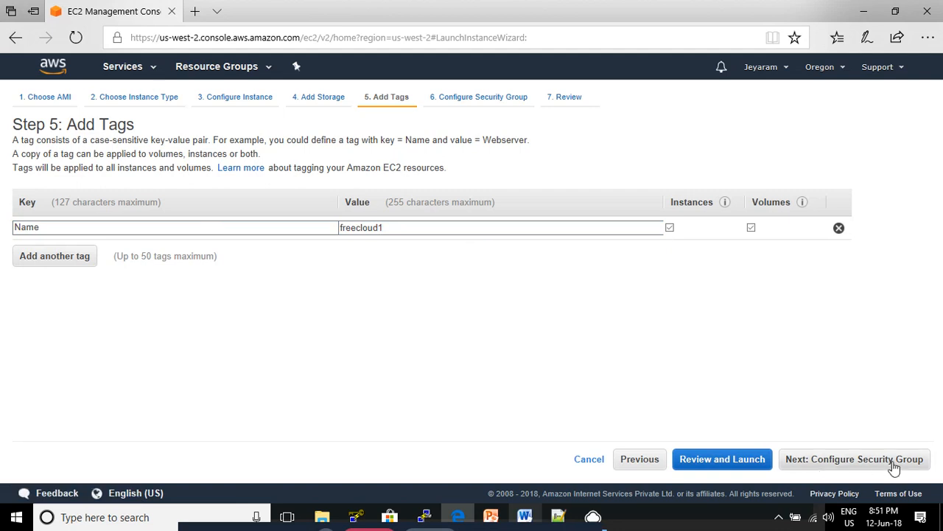
Name the security group 'jeyfreecloud2' and set the SSH rule source to Anywhere.
left_click(857, 458)
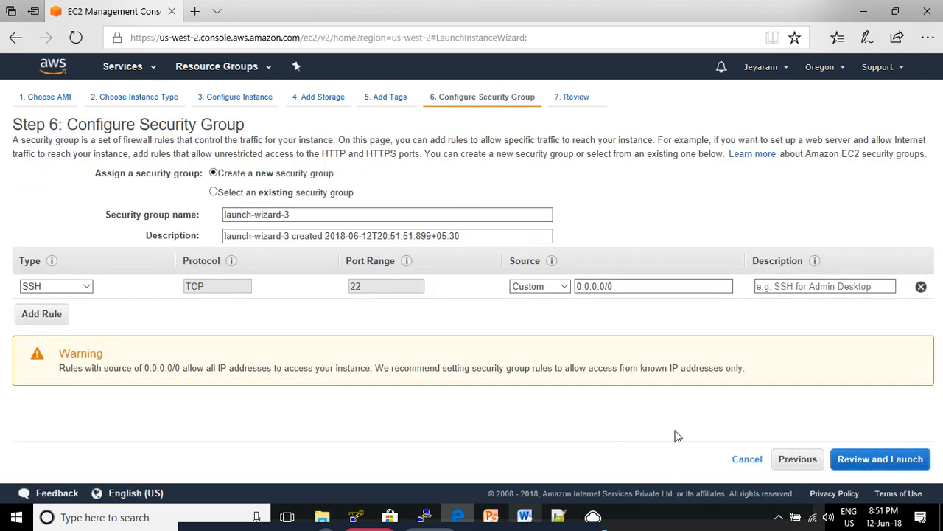
left_click(387, 215)
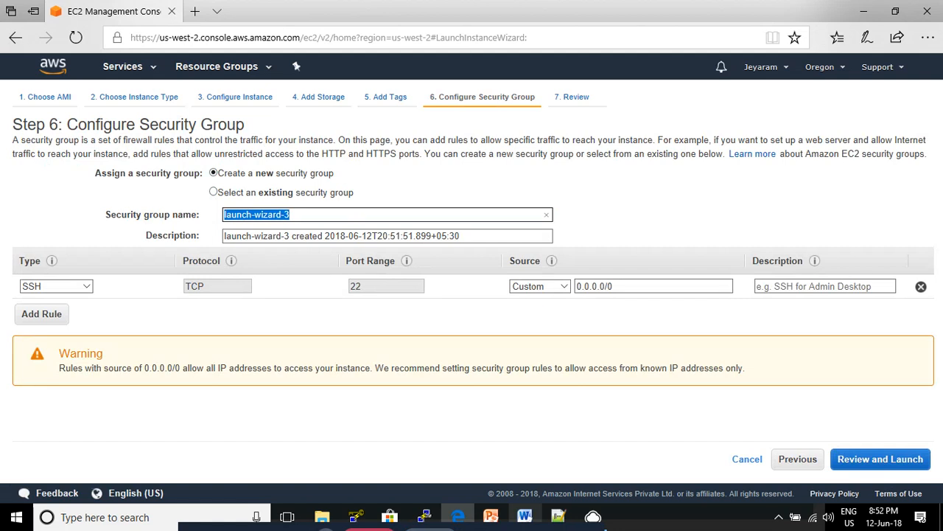
type("jey")
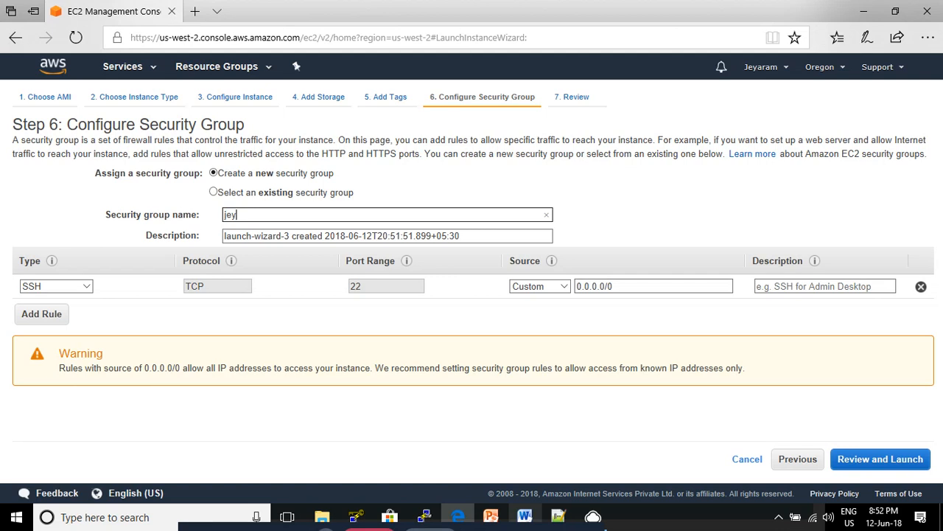
type("freeclou")
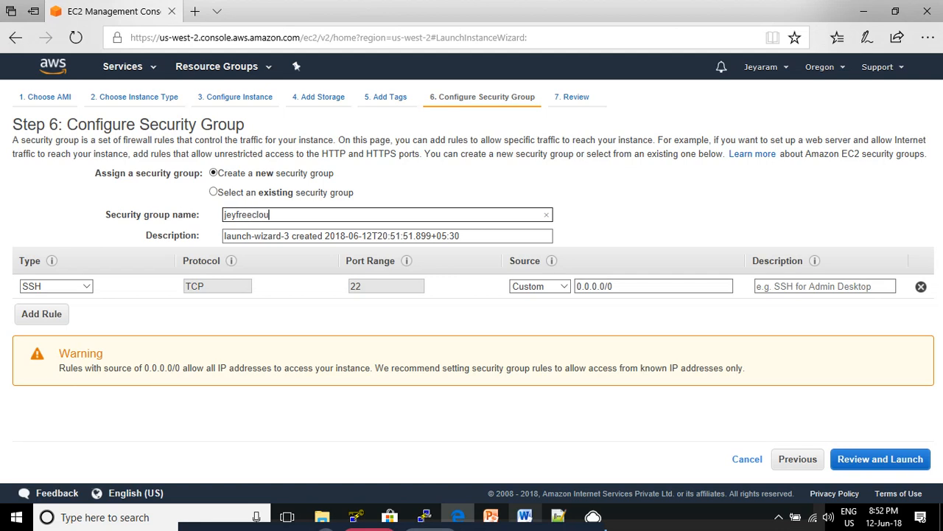
type("d2")
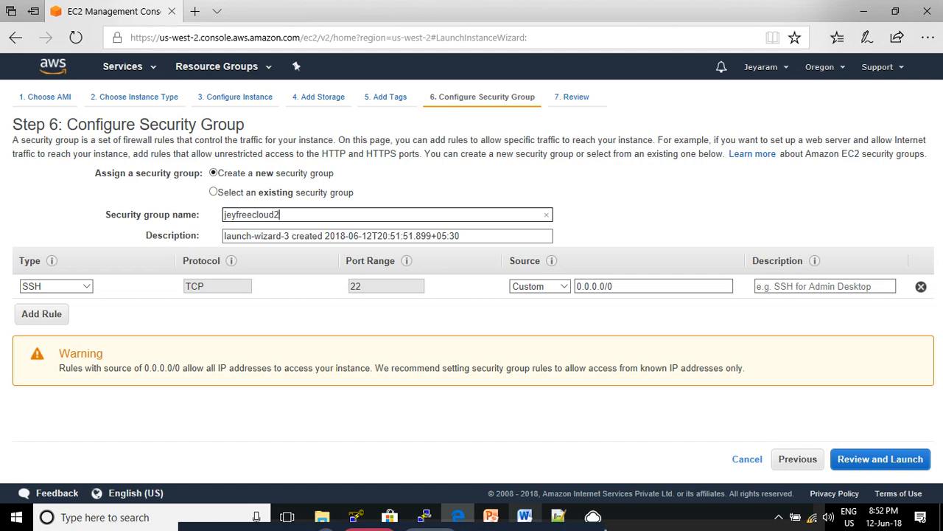
left_click(387, 236)
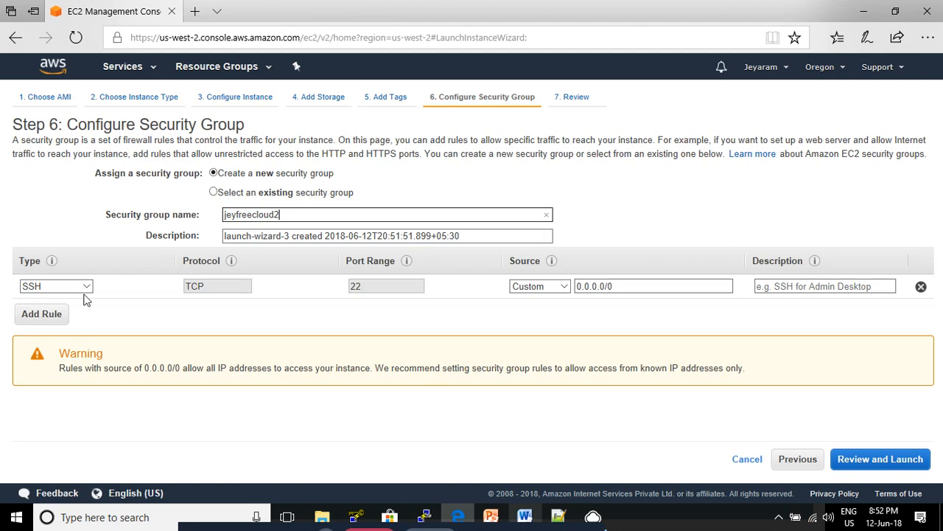
mouse_move(253, 304)
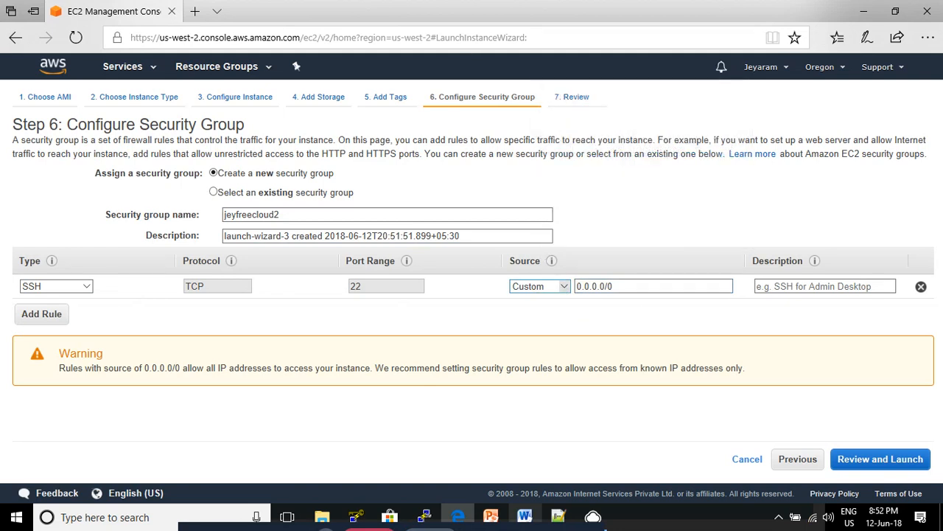
left_click(539, 285)
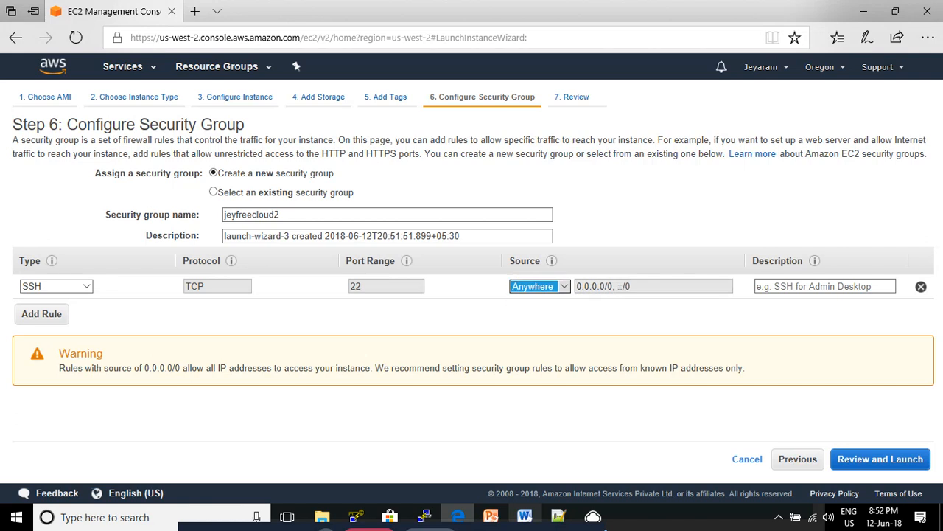
mouse_move(899, 493)
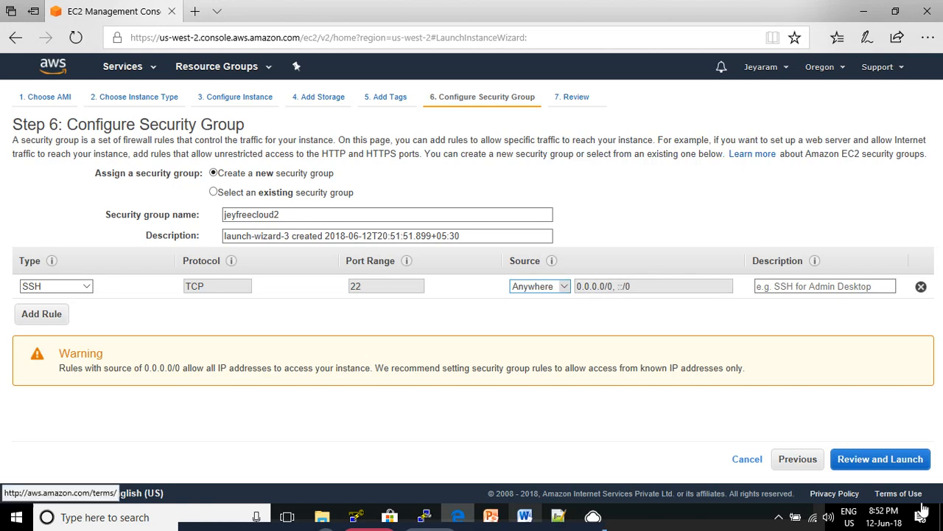
Review the launch and create a new key pair named 'jeyfreecloud2'.
left_click(880, 458)
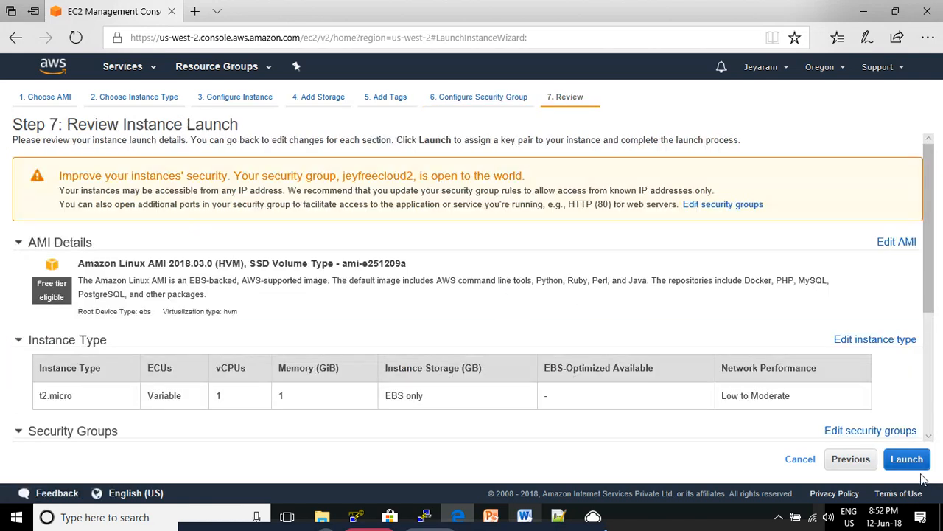
left_click(907, 459)
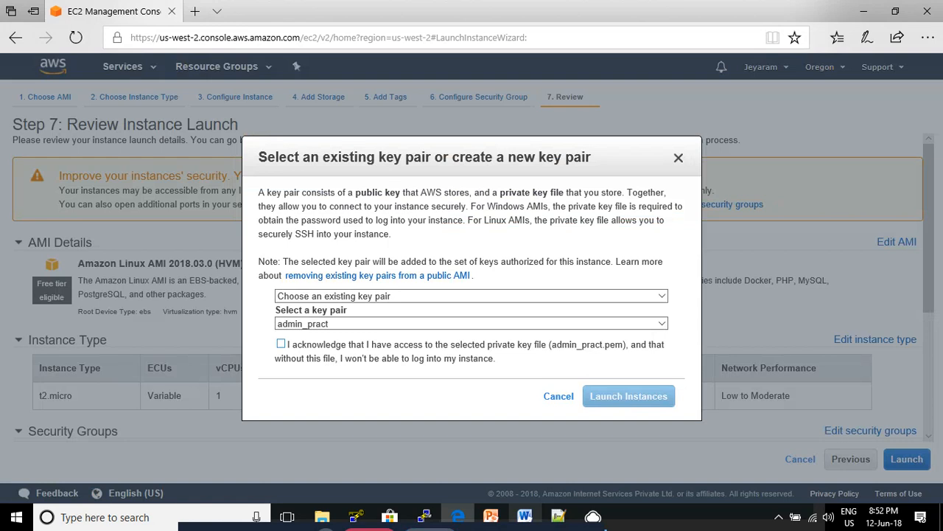
left_click(471, 296)
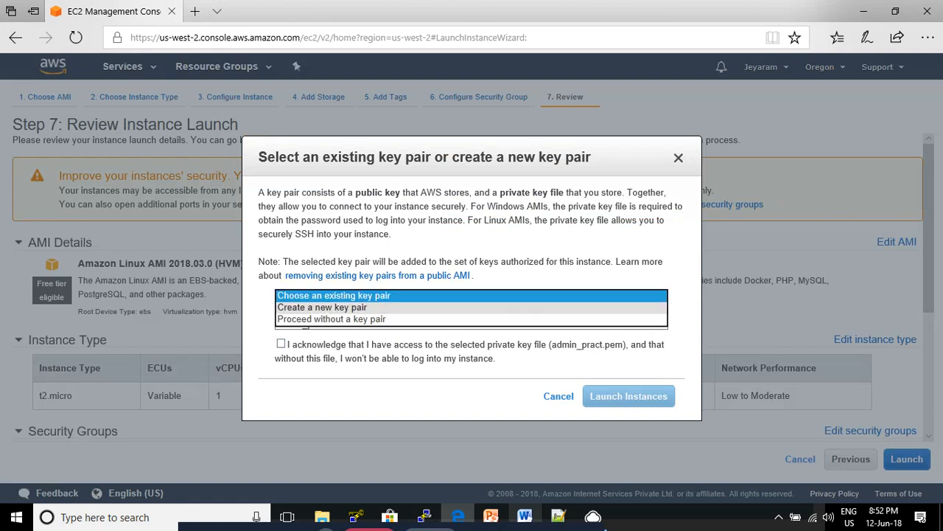
left_click(323, 307)
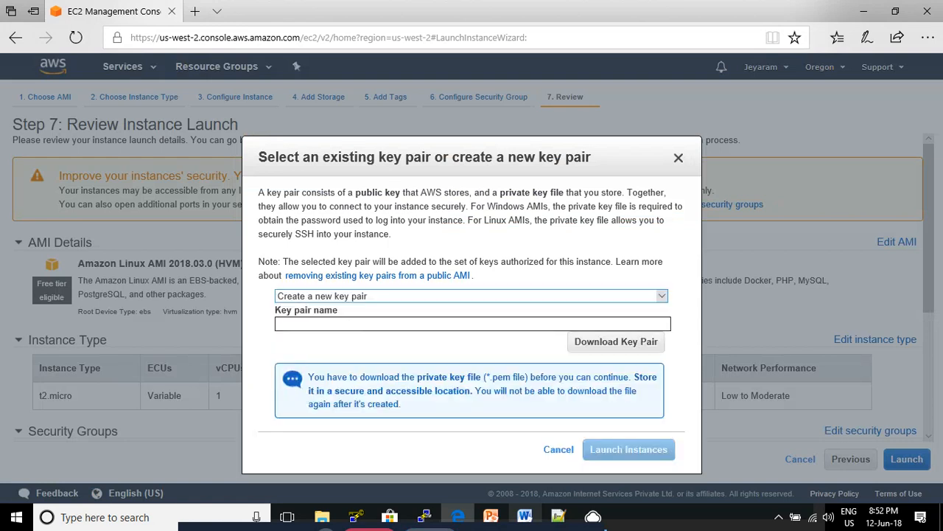
type("jey")
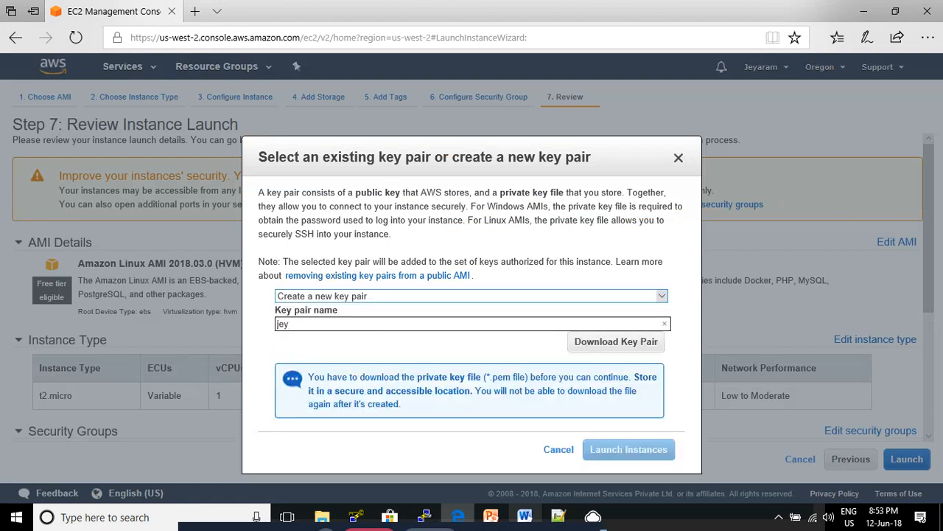
type("f")
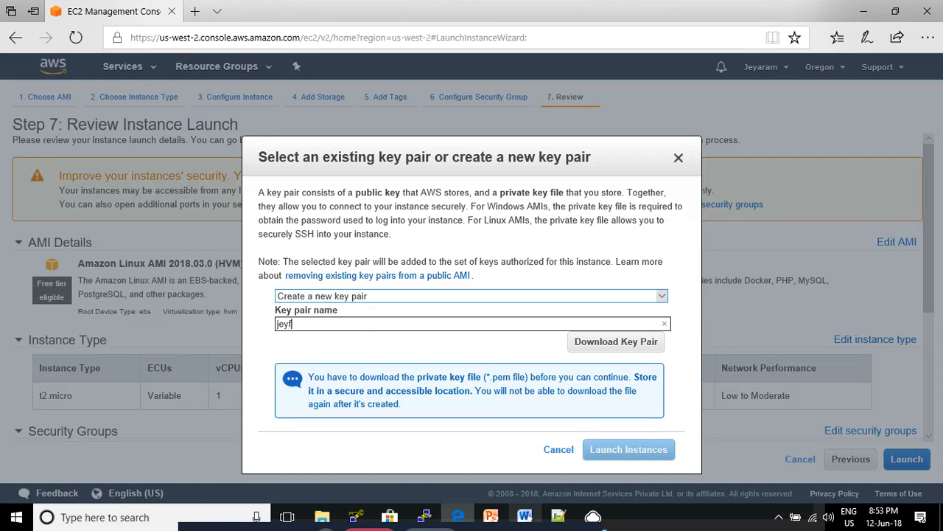
type("reecloud")
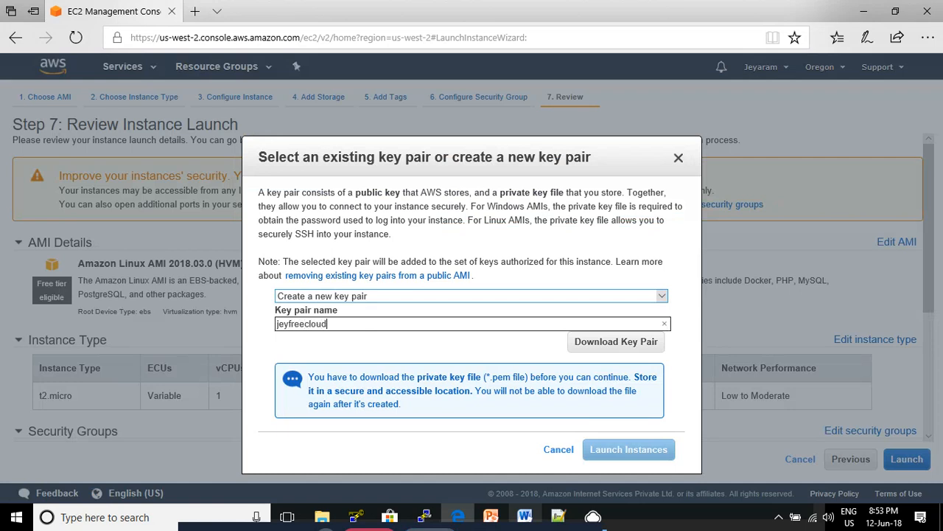
type("2")
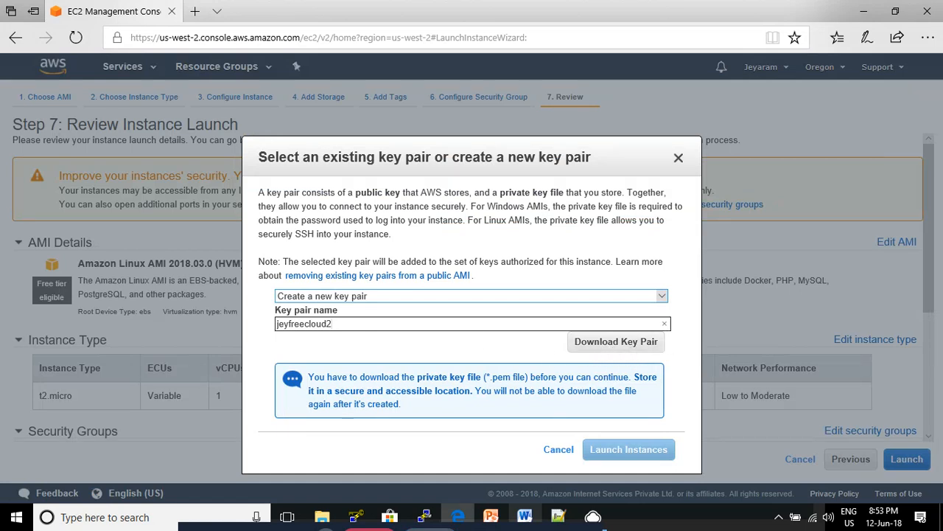
mouse_move(616, 342)
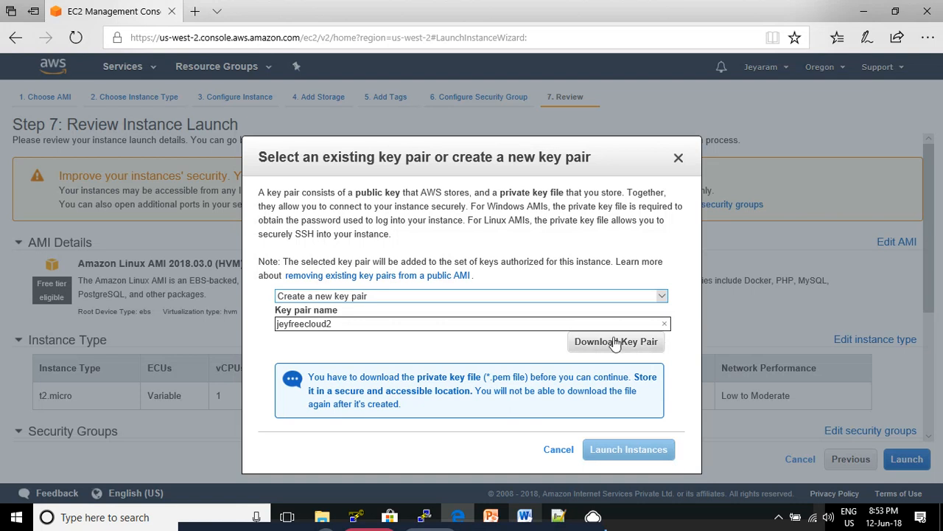
Download the key pair and save jeyfreecloud2.pem.
left_click(615, 342)
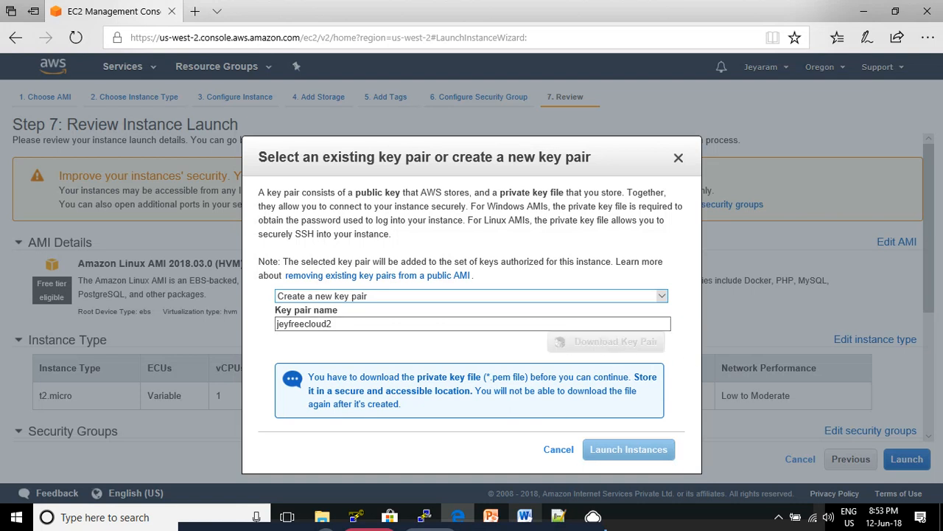
left_click(616, 342)
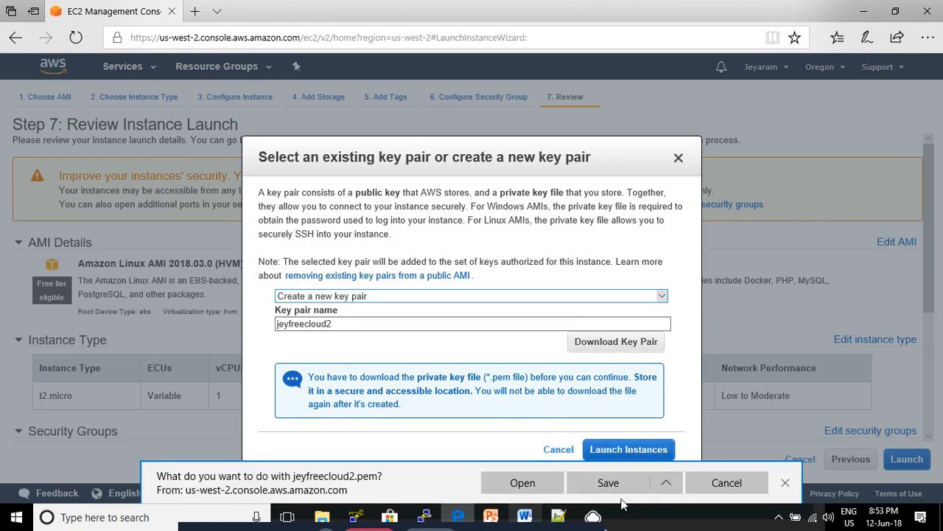
left_click(608, 482)
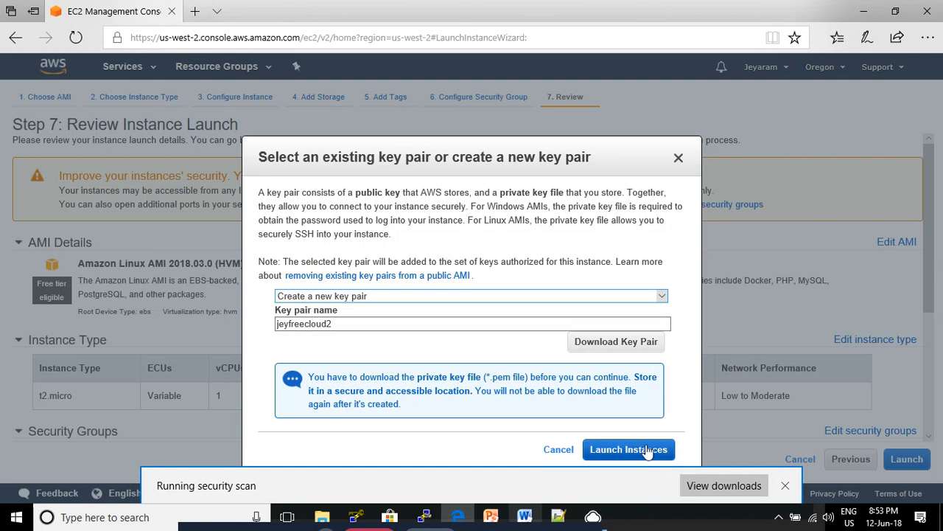
Launch the instance so freecloud1 appears in the instance list as pending.
left_click(629, 449)
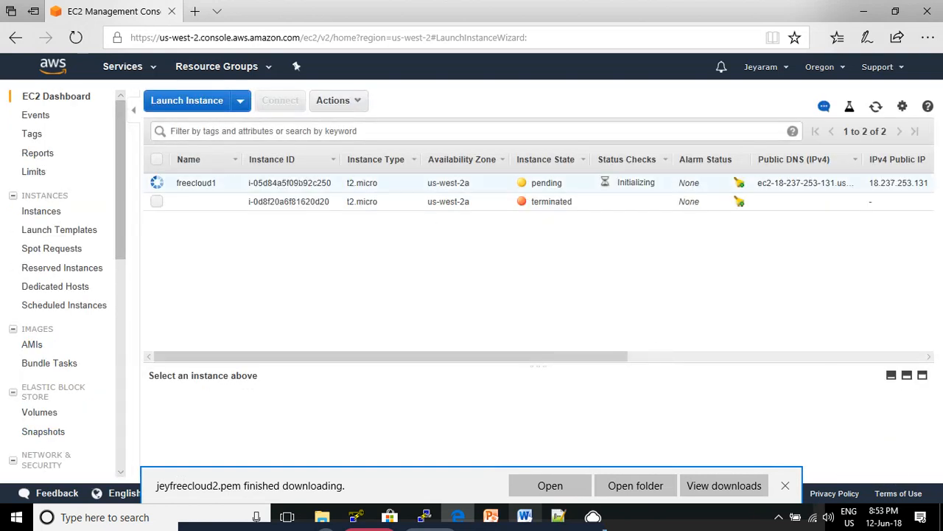
mouse_move(566, 225)
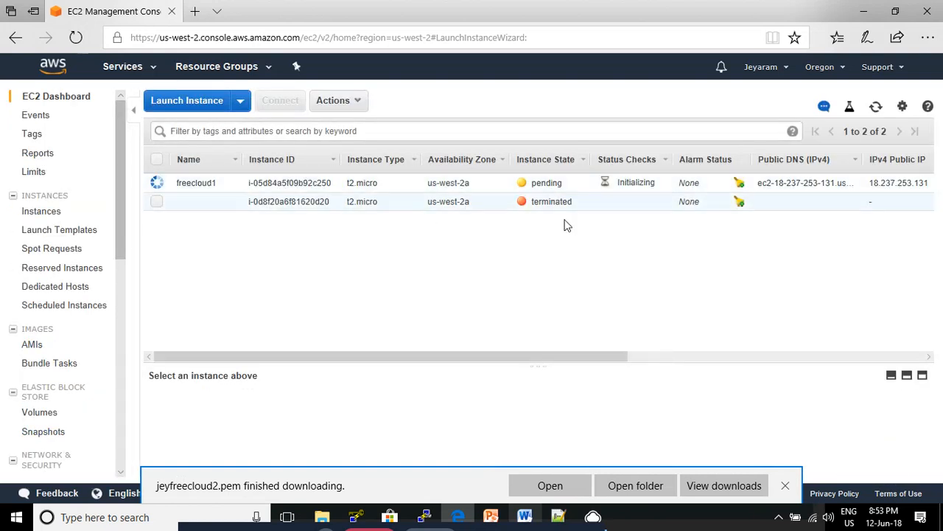
mouse_move(522, 251)
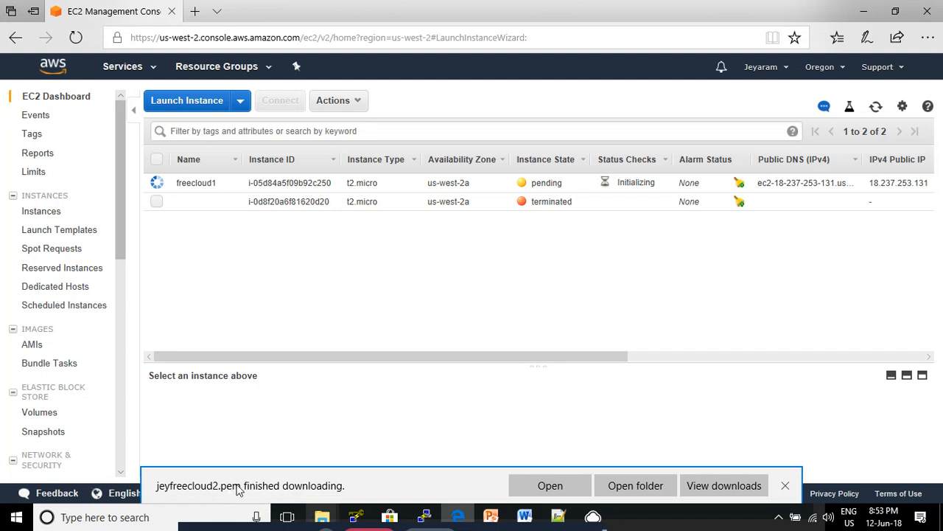
mouse_move(363, 464)
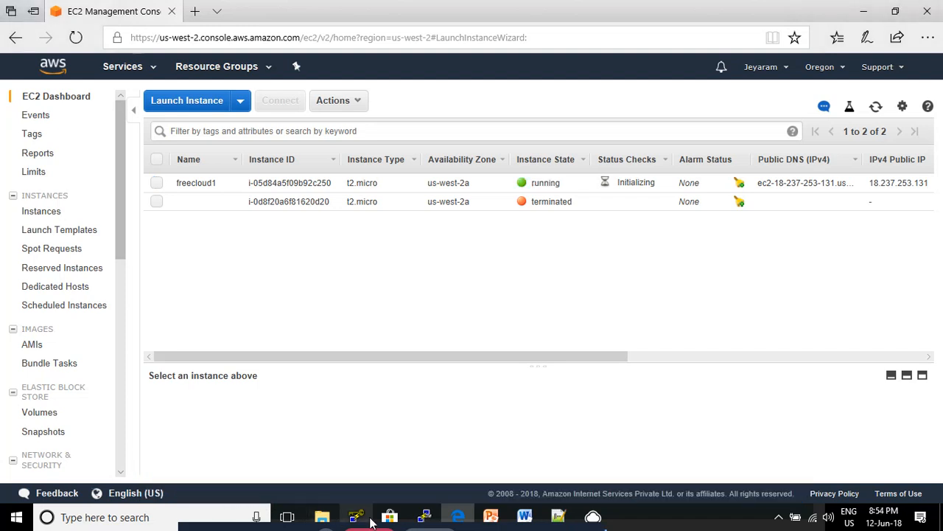
Load the jeyfreecloud2 key from Music > Keypairs into PuTTYgen using the All Files filter.
left_click(356, 515)
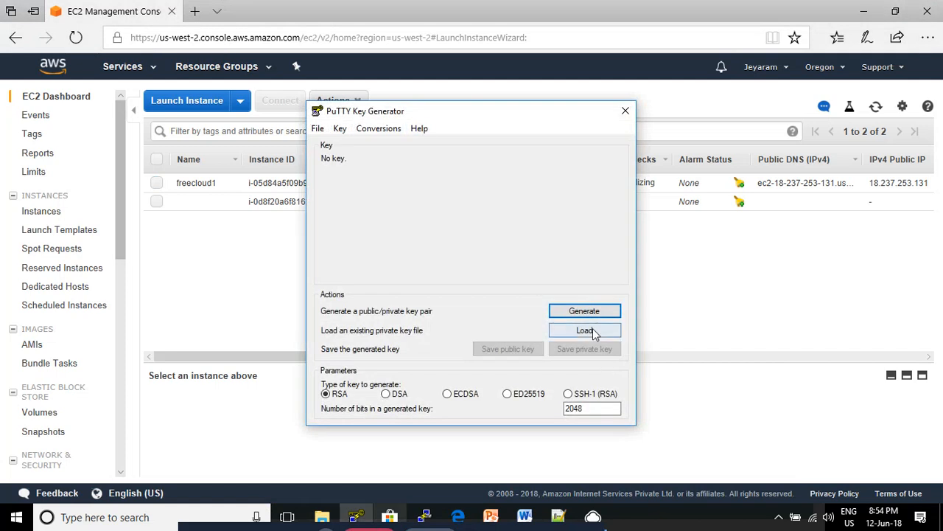
left_click(584, 331)
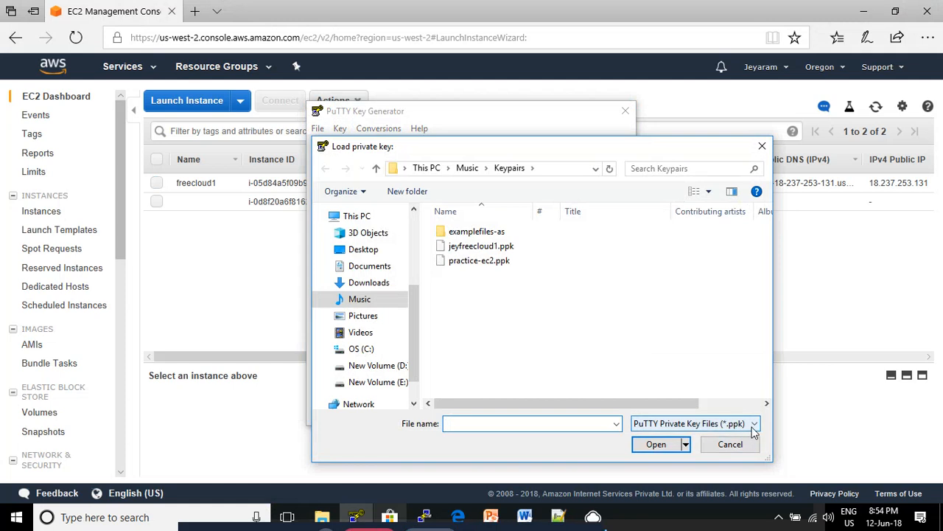
left_click(754, 423)
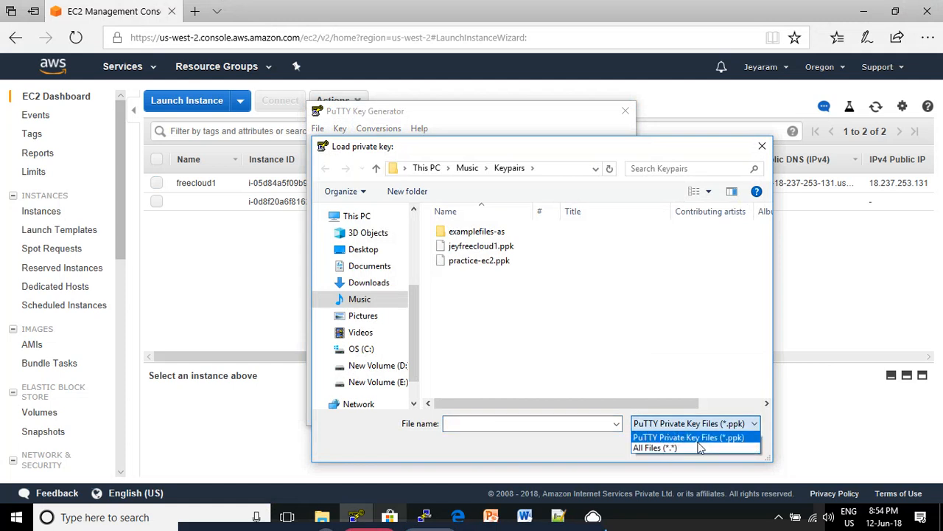
left_click(651, 448)
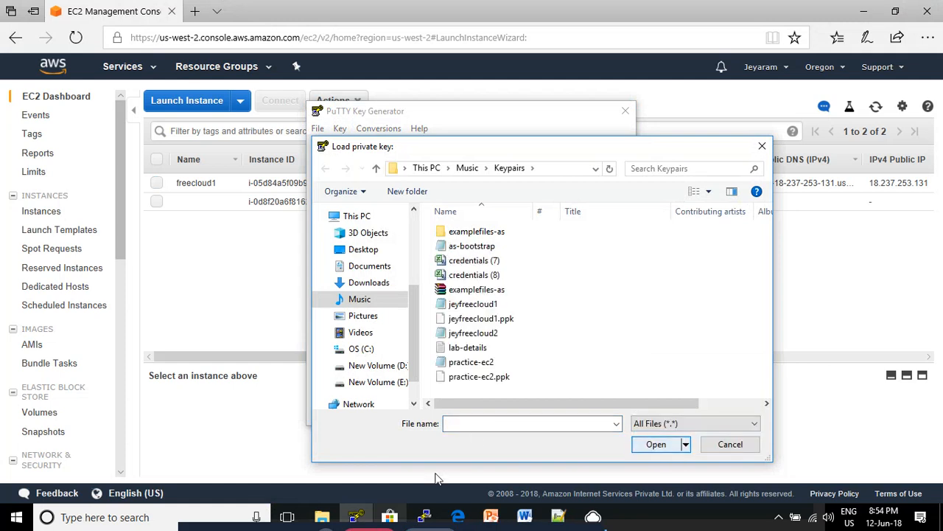
mouse_move(473, 303)
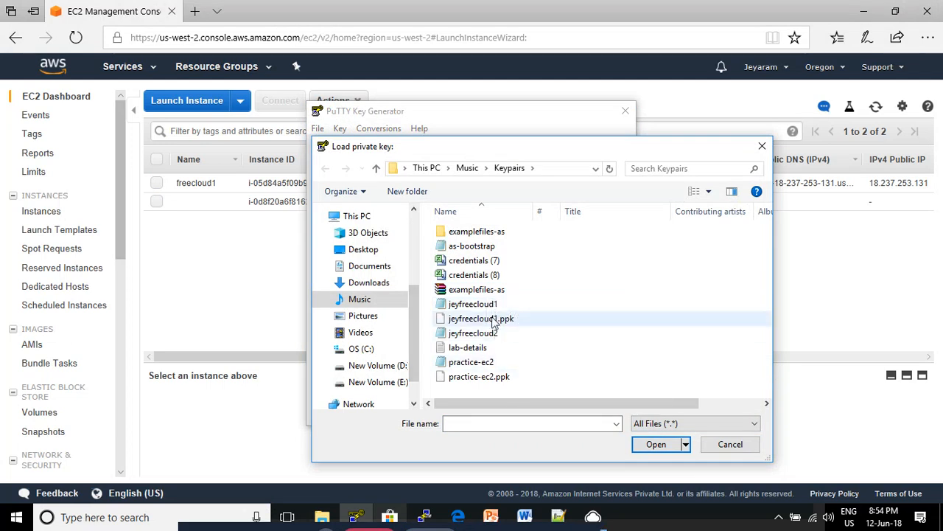
left_click(474, 332)
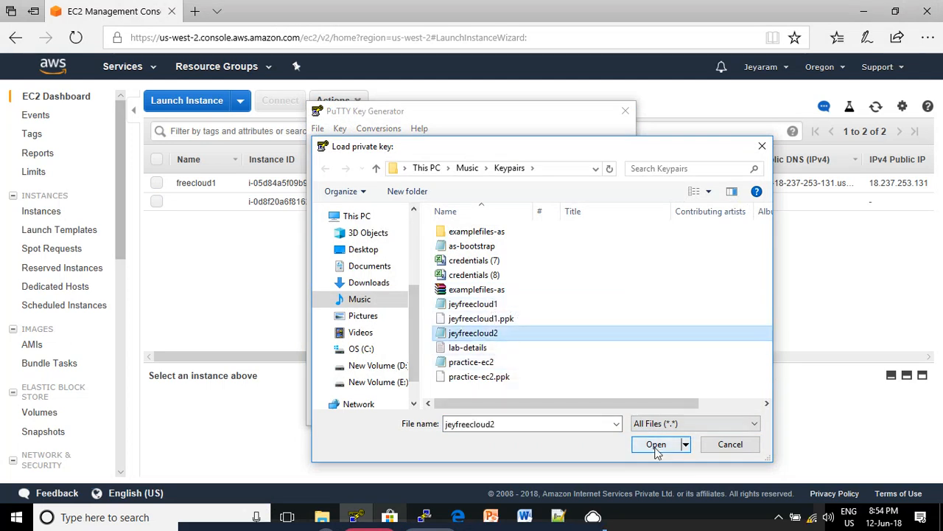
left_click(655, 444)
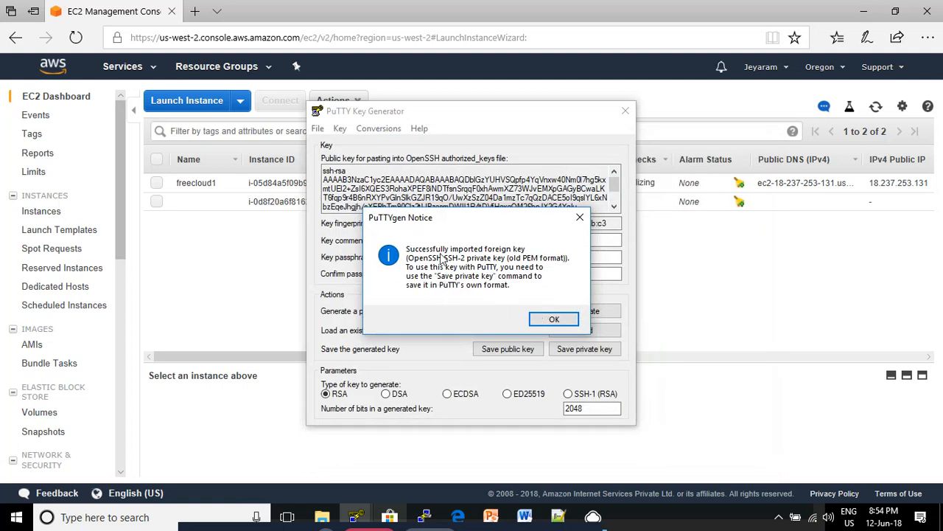
mouse_move(506, 275)
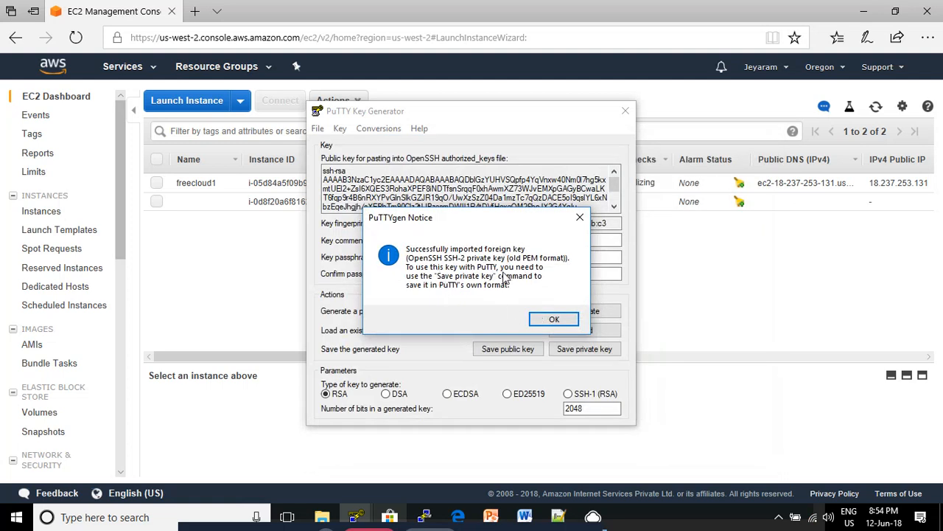
mouse_move(482, 268)
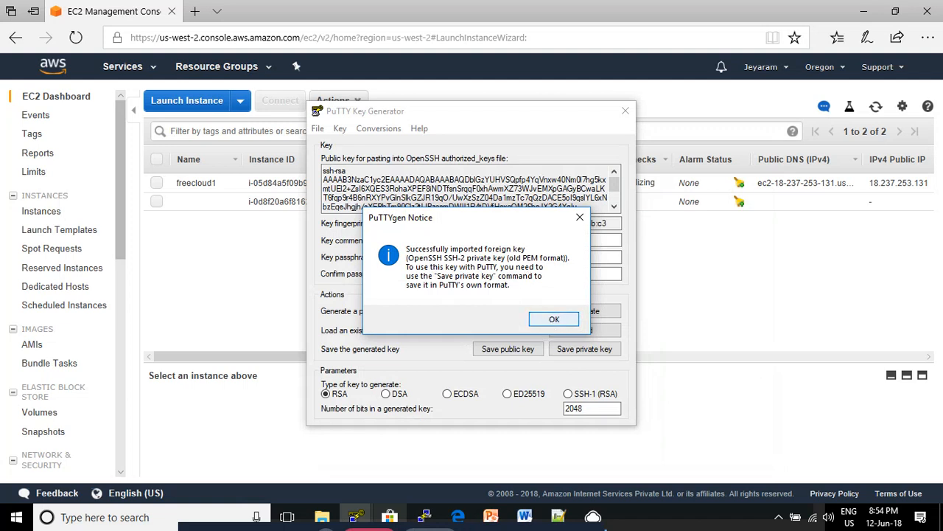
Save the imported key without a passphrase as jeyfreecloud2.ppk in Keypairs.
left_click(553, 319)
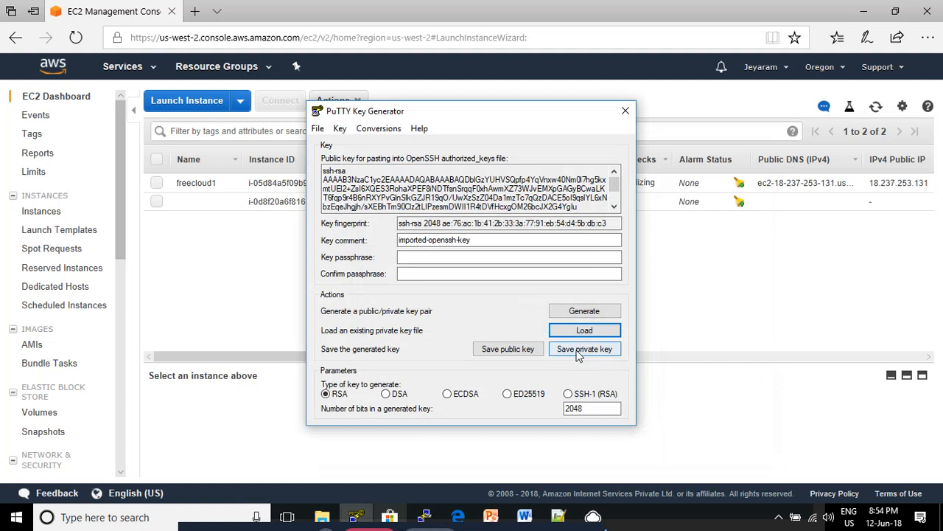
left_click(584, 349)
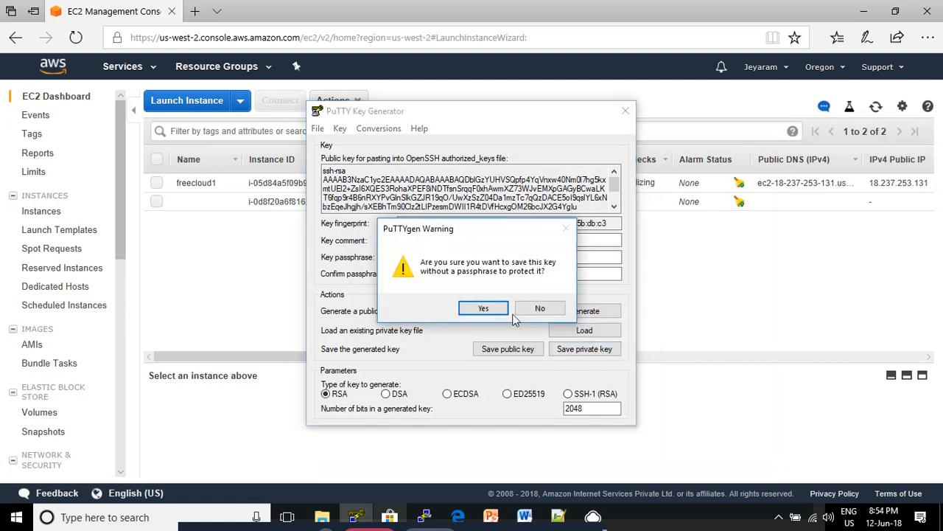
left_click(483, 307)
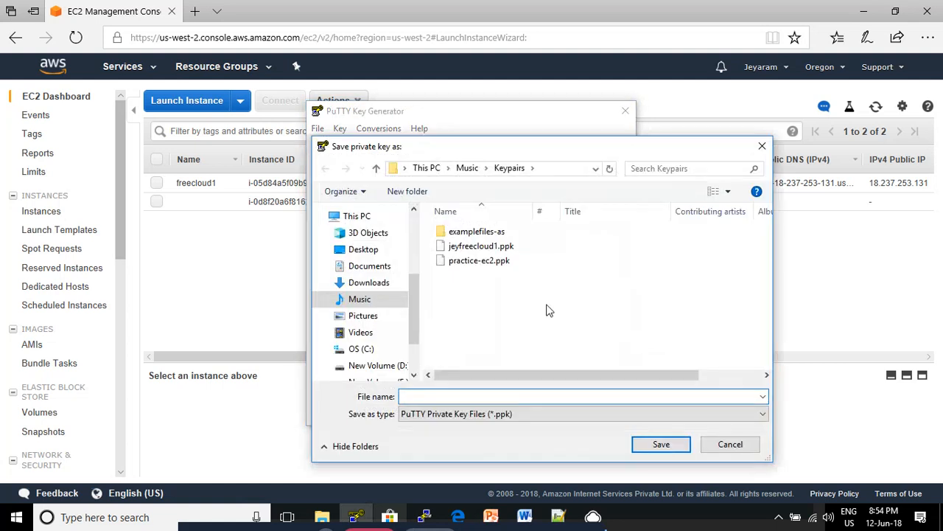
left_click(579, 397)
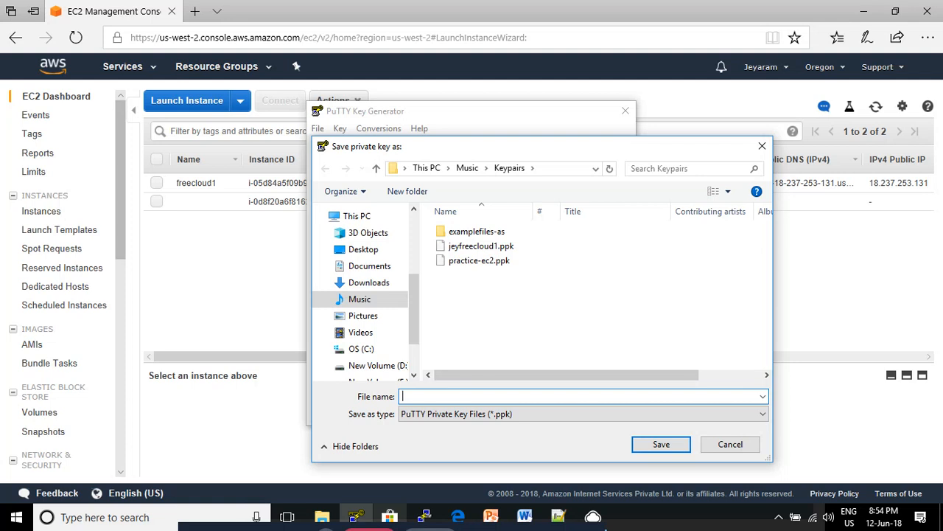
type("jey")
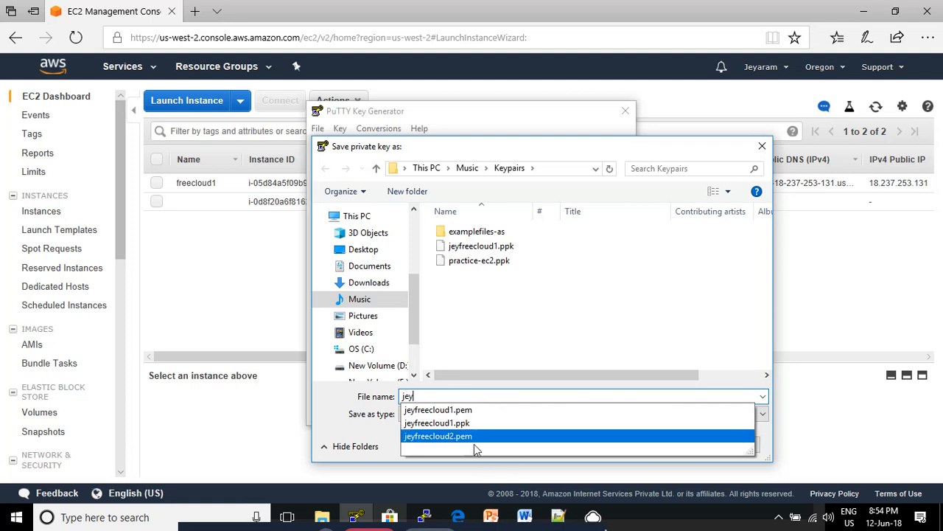
left_click(440, 436)
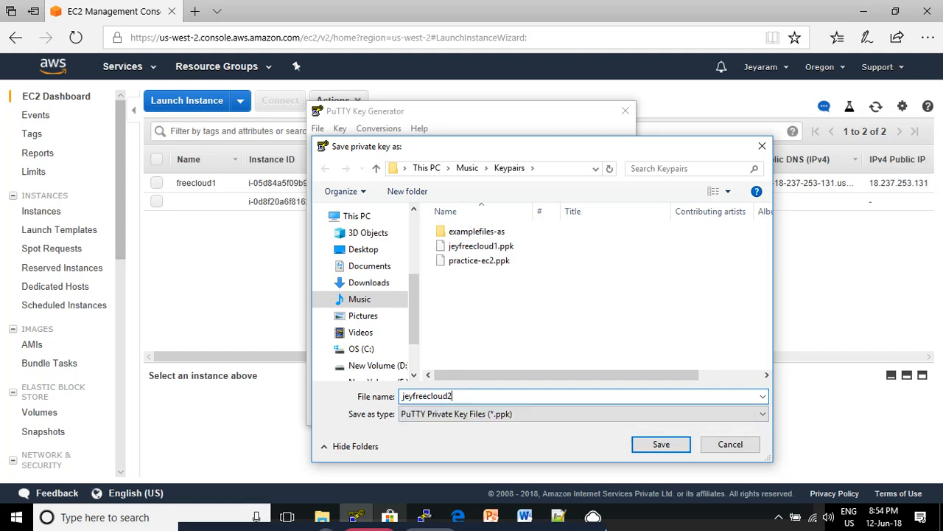
left_click(661, 444)
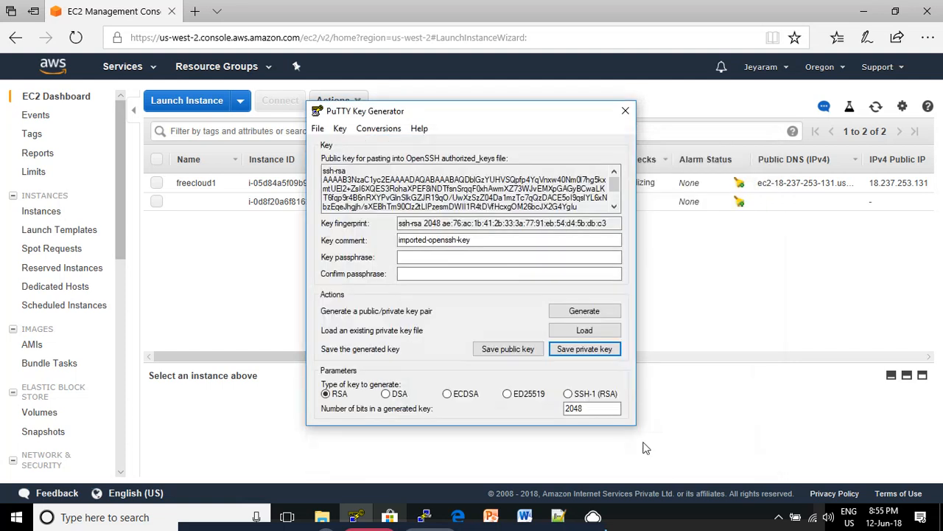
left_click(625, 111)
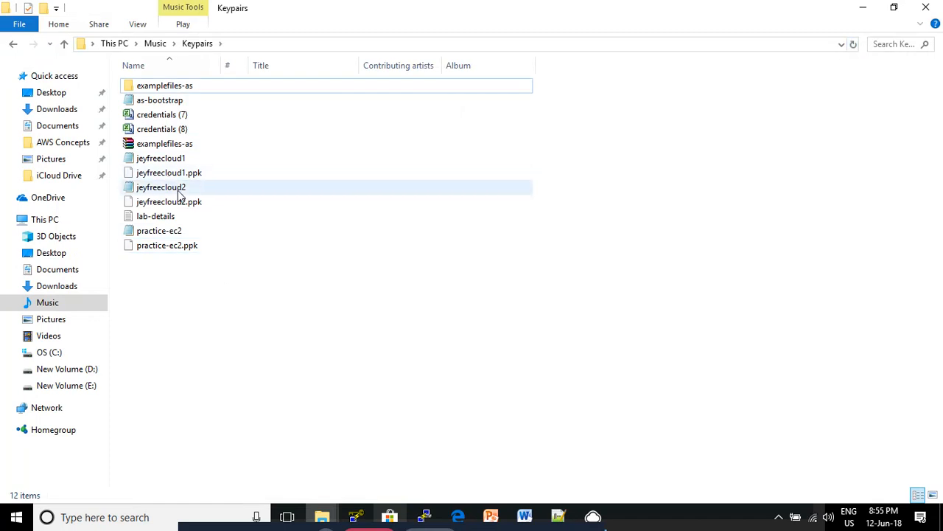
View the new jeyfreecloud2.ppk file in the Keypairs folder.
left_click(168, 201)
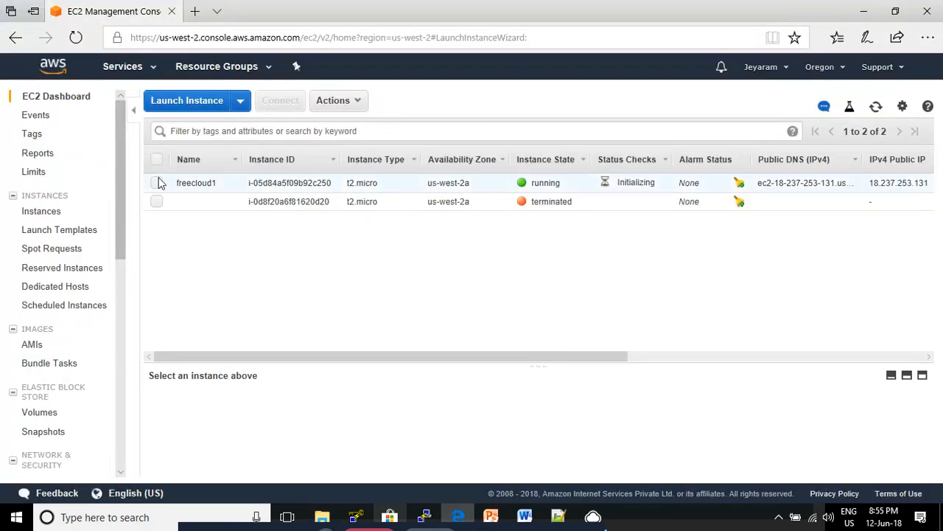
Check freecloud1's initializing status checks, then its details: IP 18.237.253.131, security group jeyfreecloud2.
left_click(157, 183)
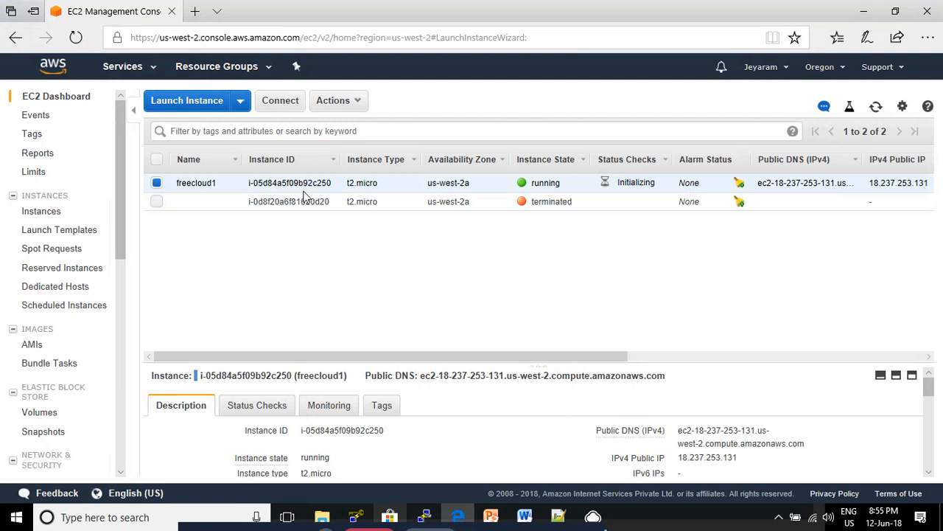
mouse_move(424, 207)
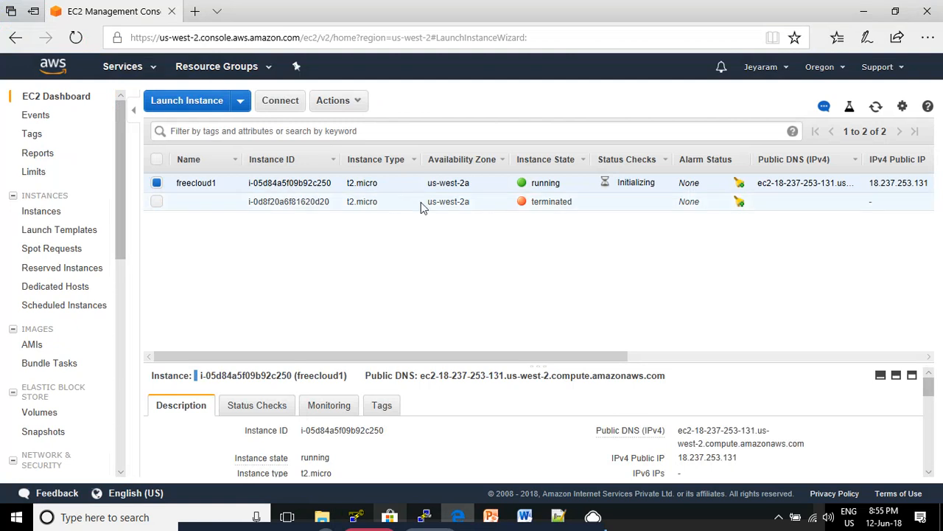
mouse_move(337, 404)
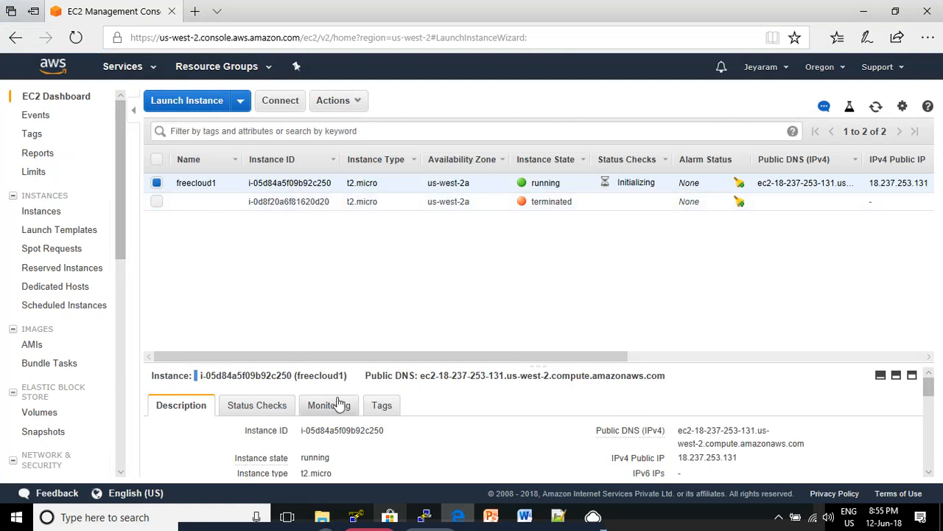
left_click(256, 405)
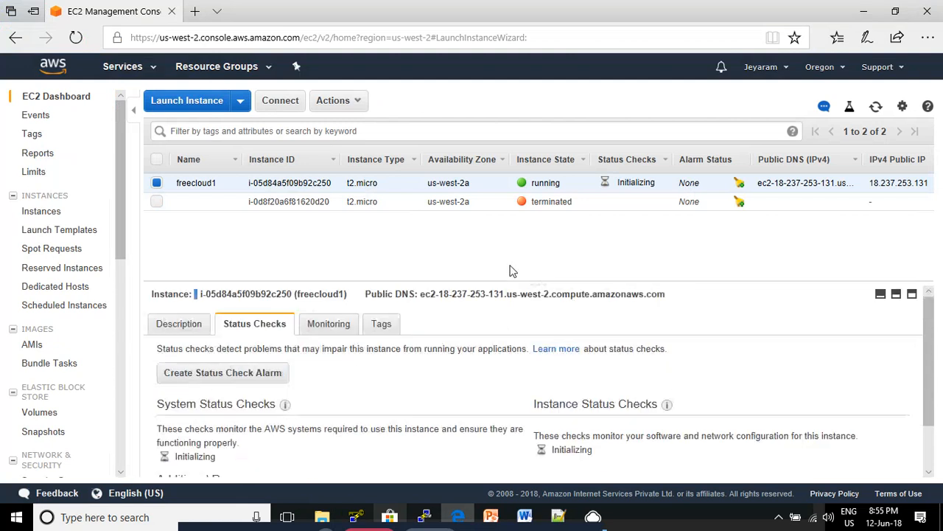
scroll("down", 3)
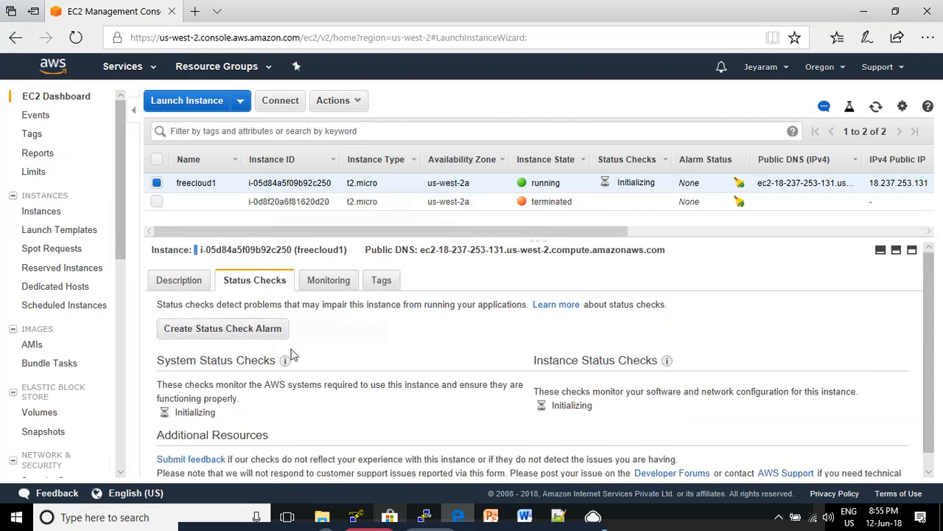
mouse_move(238, 373)
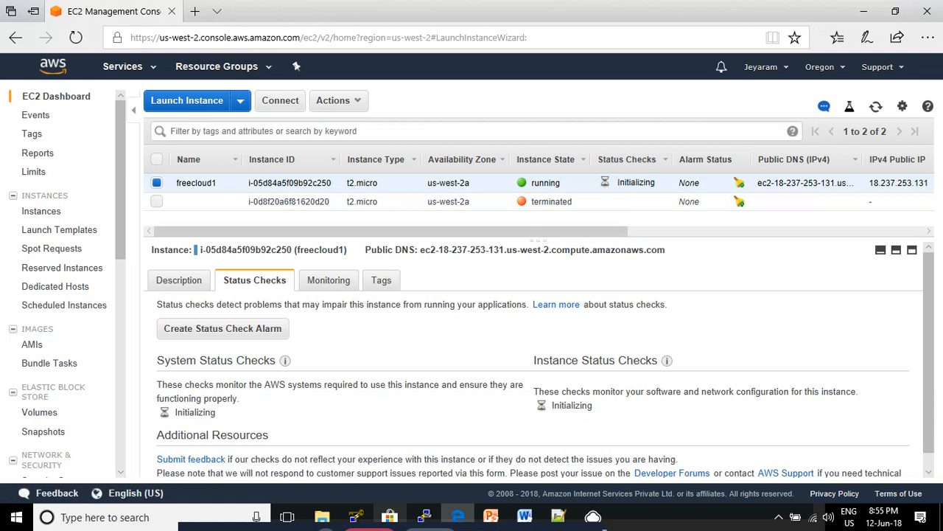
left_click(179, 280)
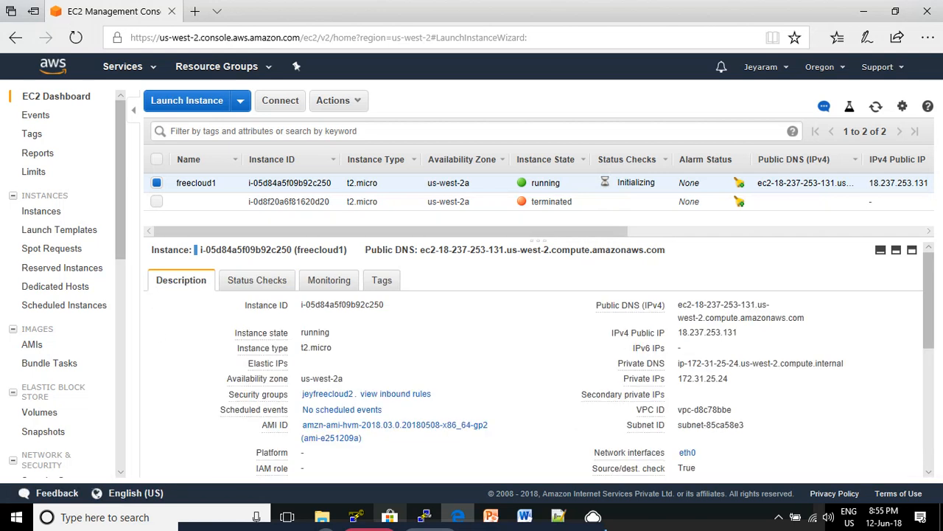
mouse_move(734, 346)
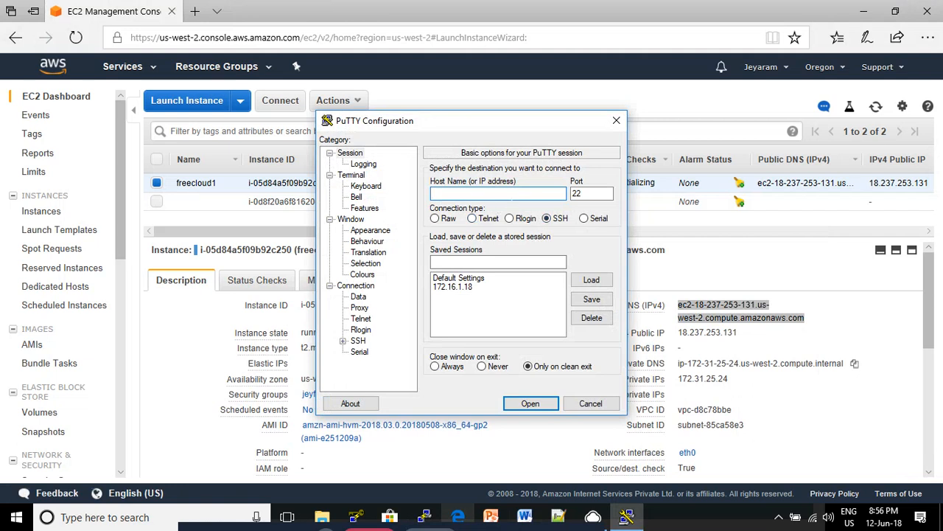
Enter host ec2-18-237-253-131.us-west-2.compute.amazonaws.com and set terminal font to Courier New bold 14-point.
type("ec2-18-237-253-131.us-west-2.compute.amazonaws.com")
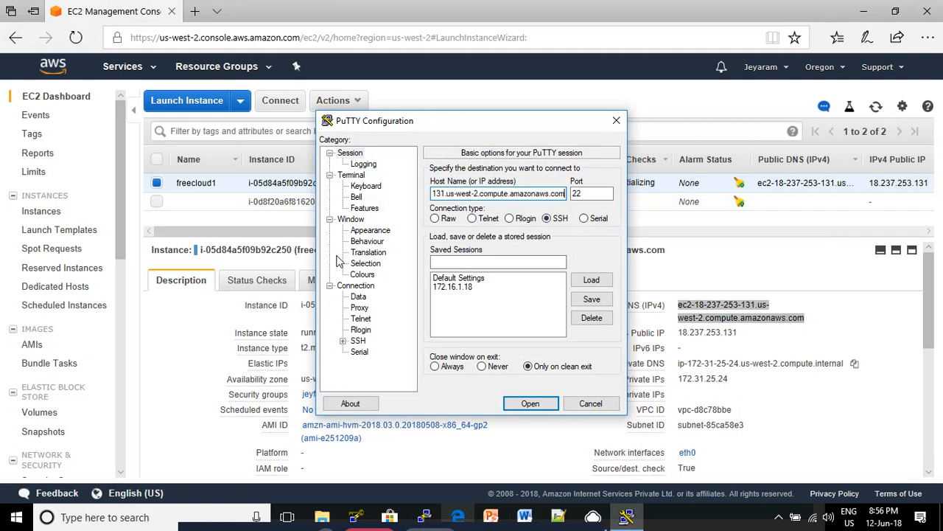
left_click(370, 230)
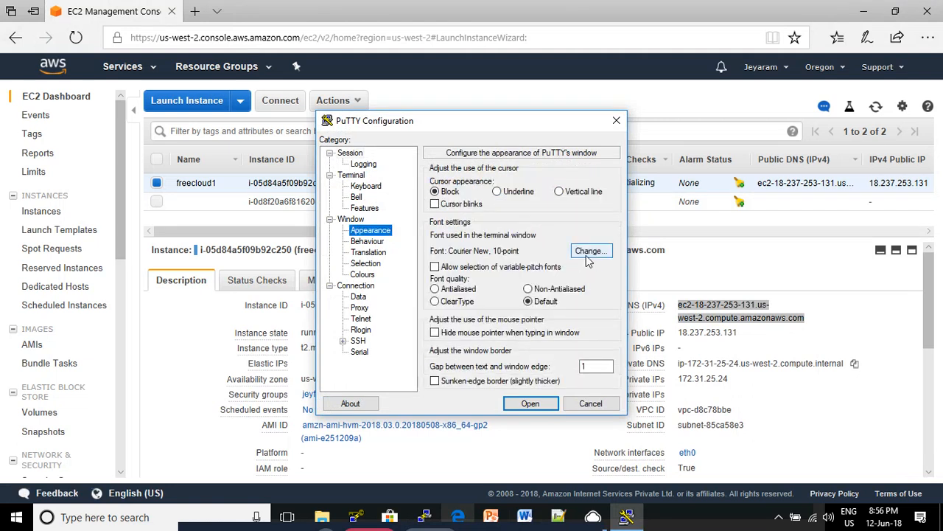
left_click(591, 250)
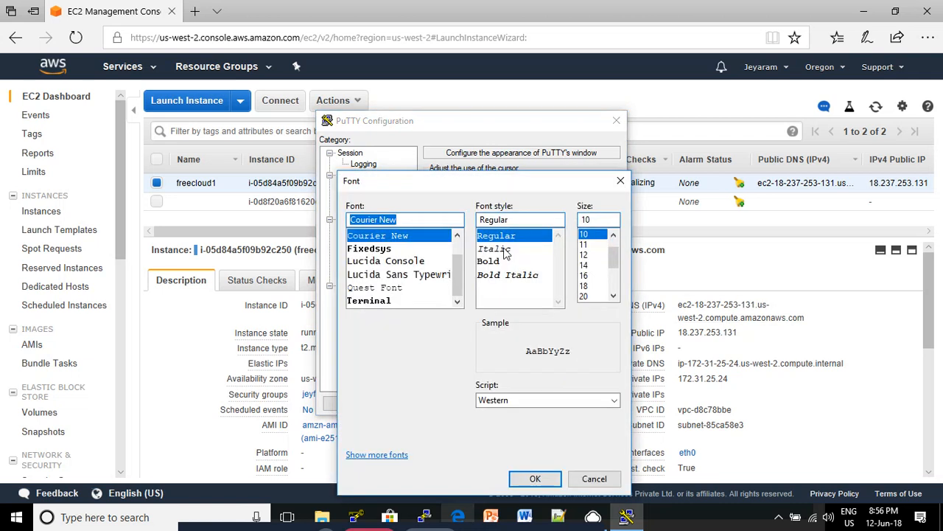
left_click(488, 260)
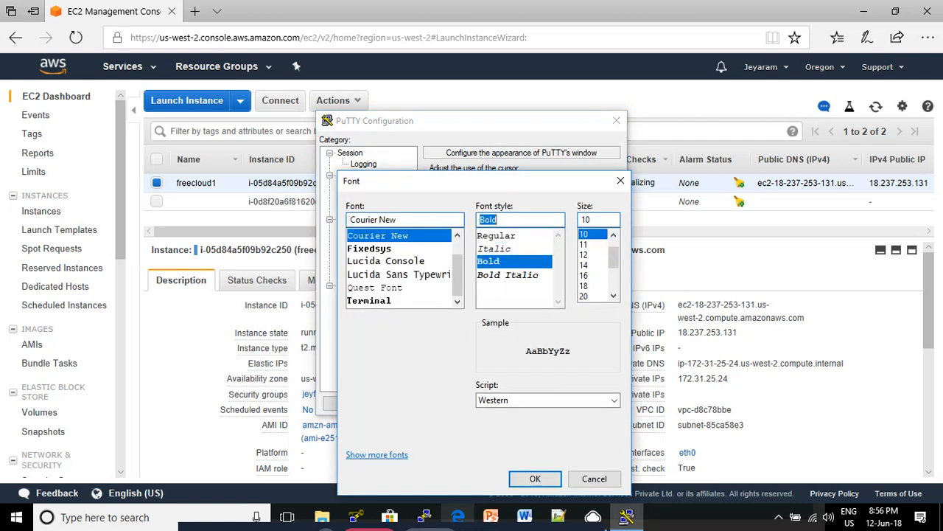
left_click(584, 265)
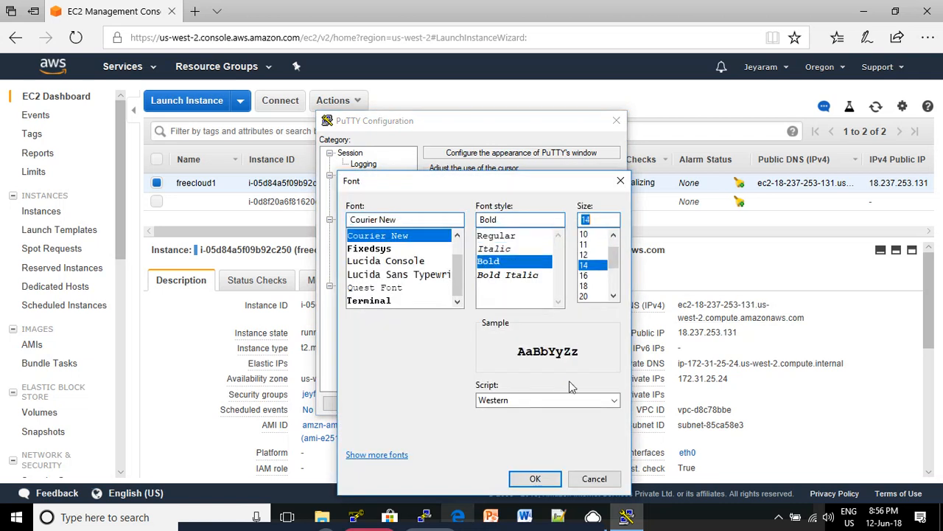
mouse_move(537, 276)
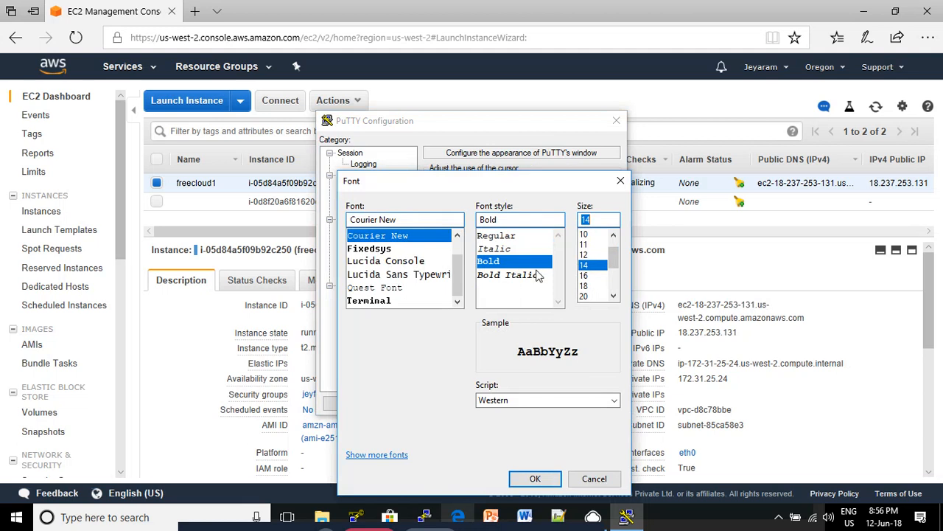
mouse_move(597, 239)
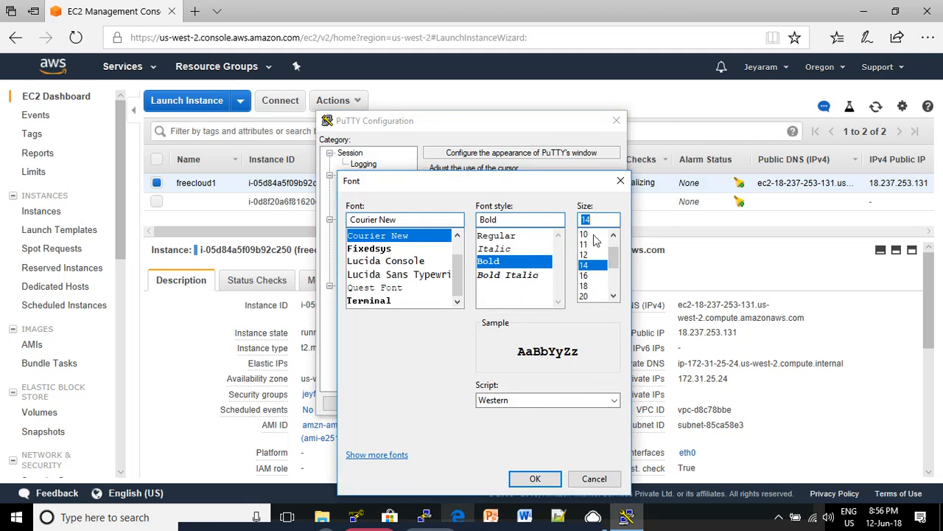
mouse_move(585, 443)
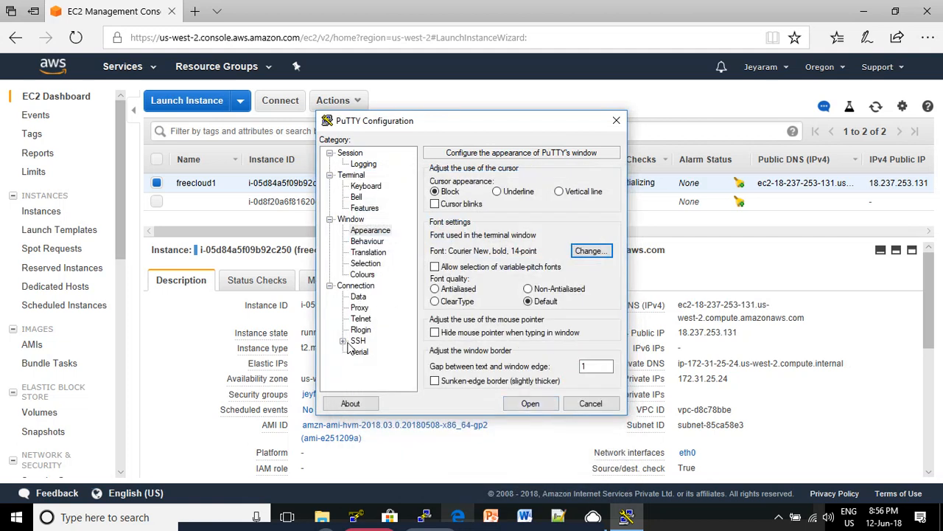
Load the jeyfreecloud2.ppk private key for SSH authentication and start the connection.
left_click(343, 340)
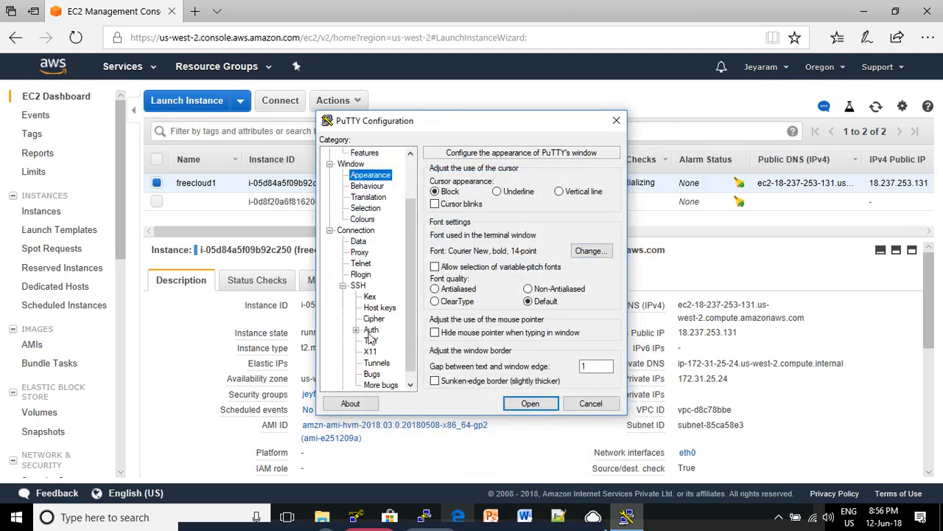
left_click(369, 330)
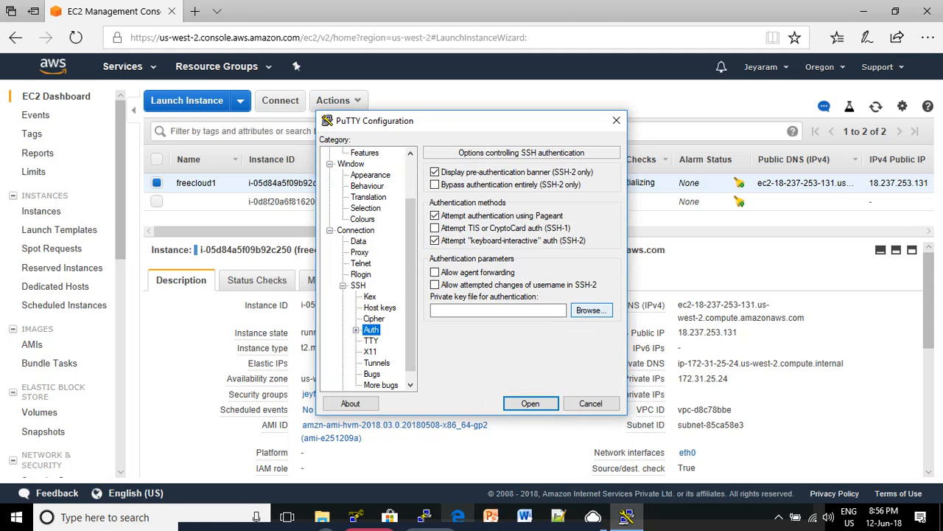
left_click(592, 310)
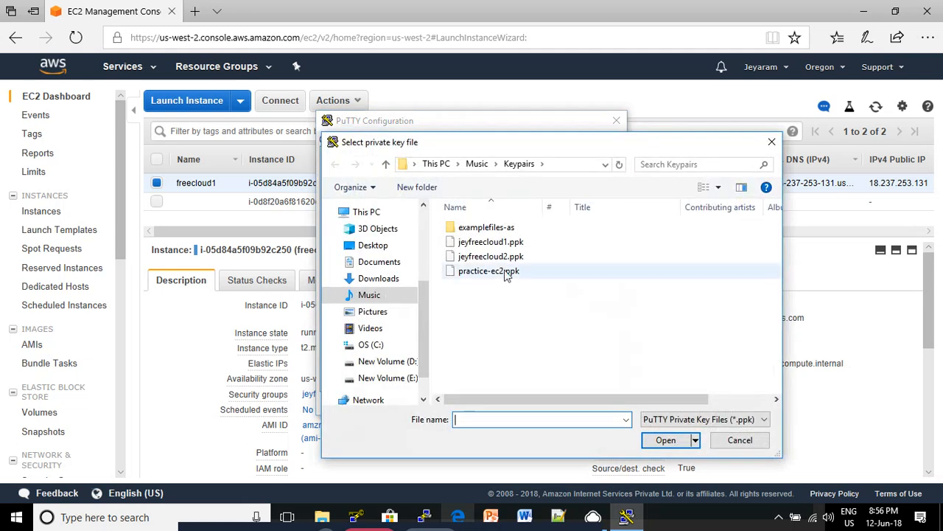
left_click(490, 256)
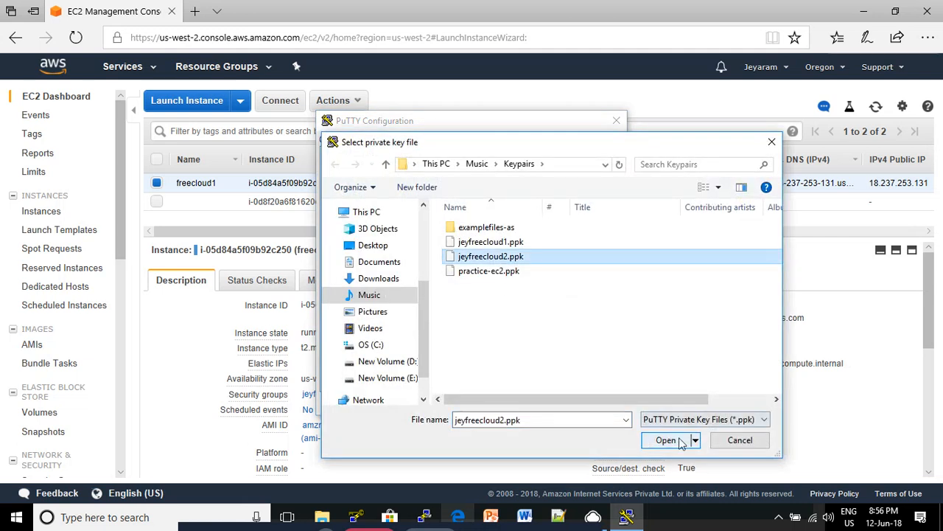
left_click(666, 440)
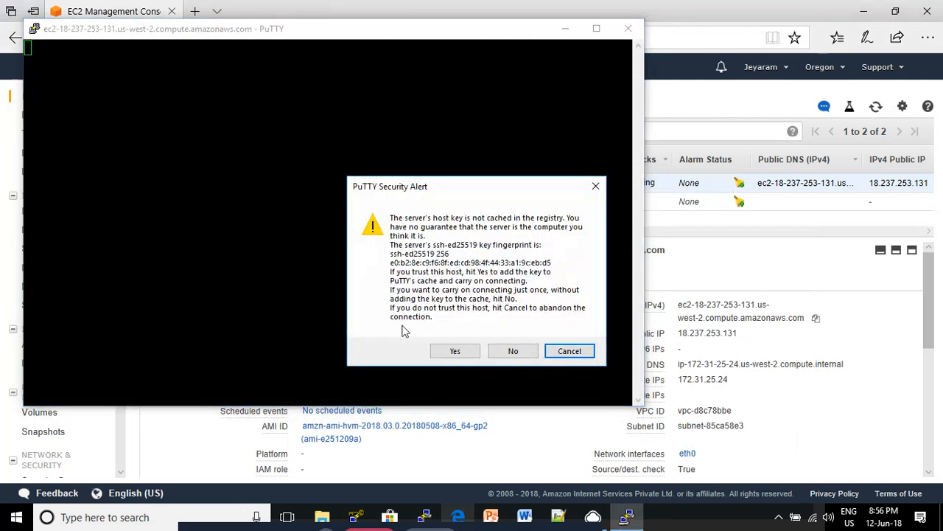
Accept the server host key, log in as ec2-user, and maximize the terminal.
left_click(455, 351)
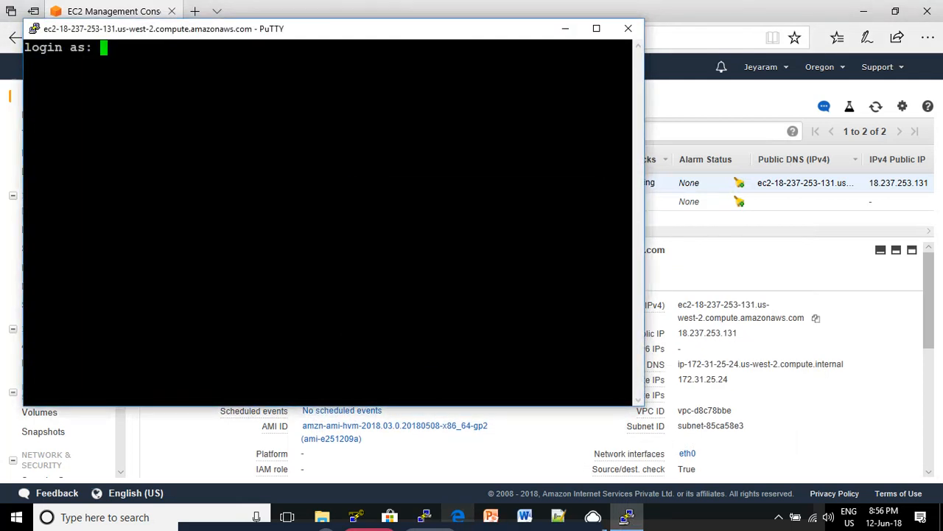
type("ec2-")
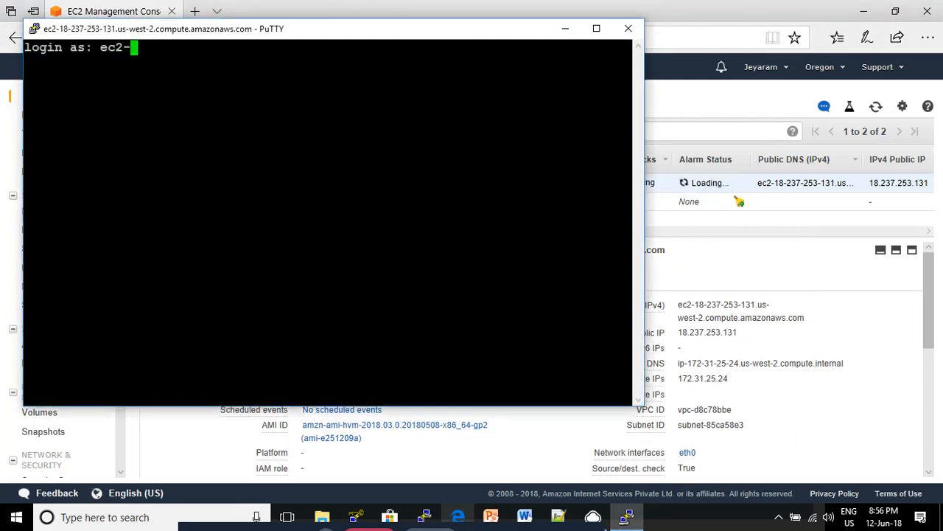
type("user")
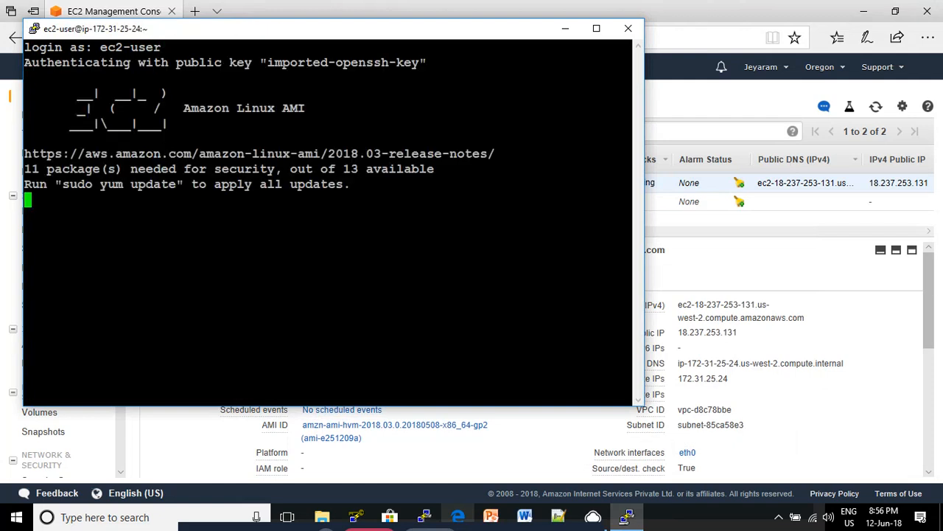
left_click(593, 28)
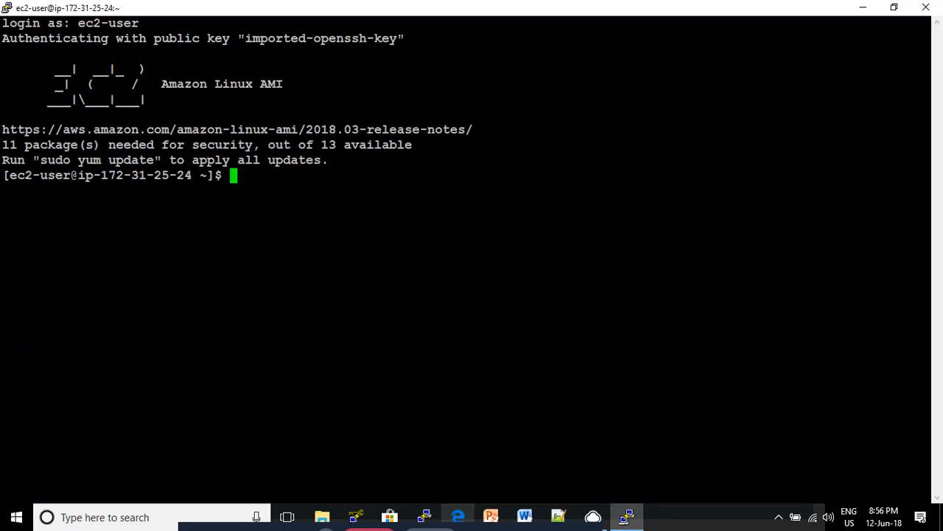
mouse_move(438, 166)
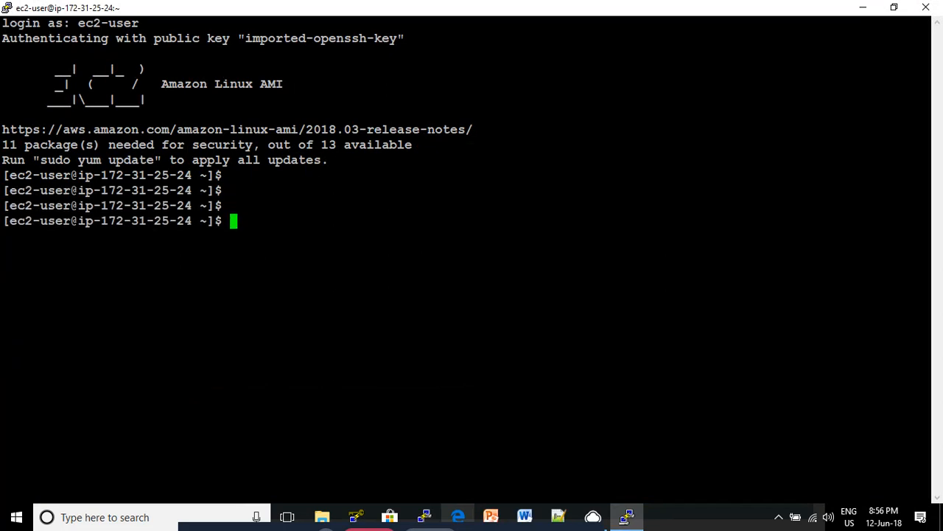
Run free -m for memory in MB, then top for processes and CPU, quitting with q.
type("free")
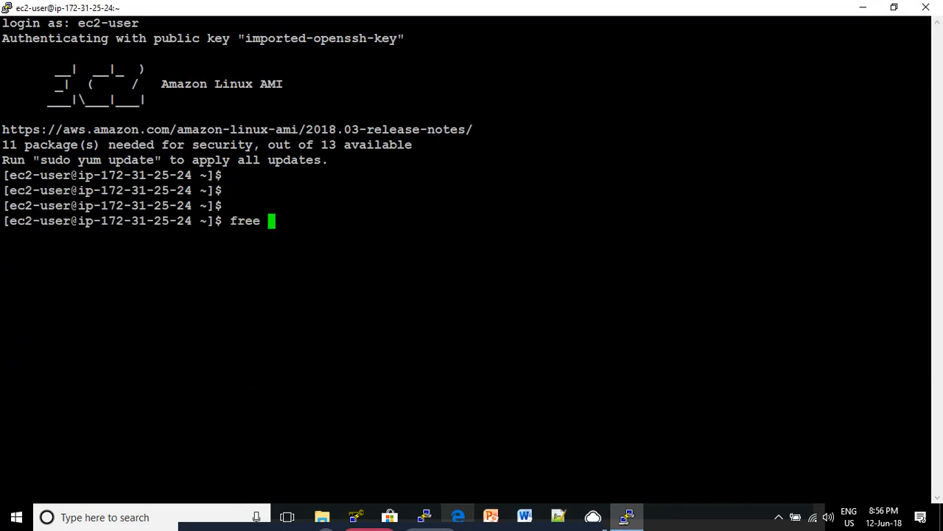
type("-m")
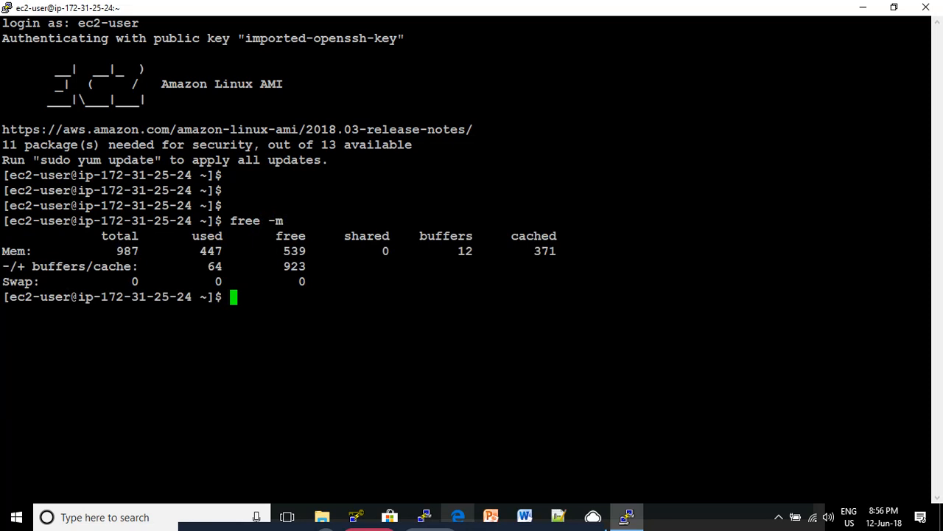
type("cpu")
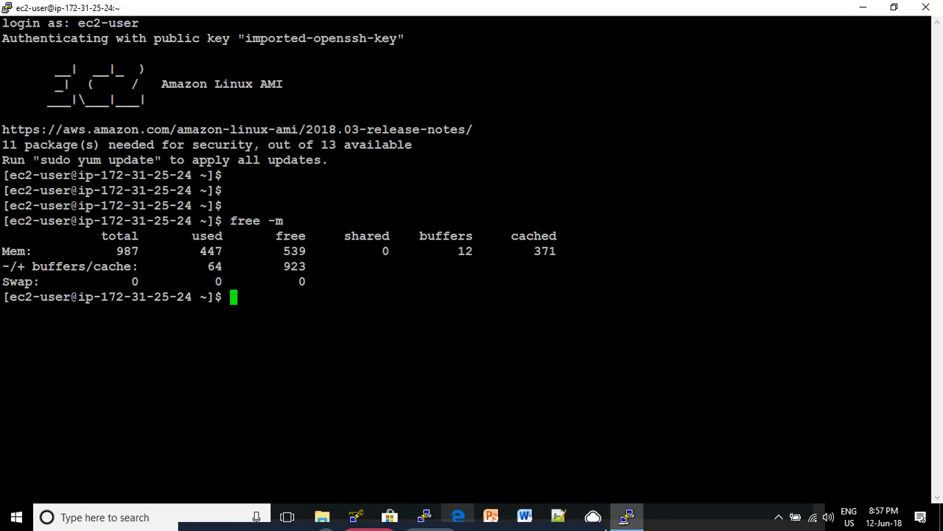
type("top")
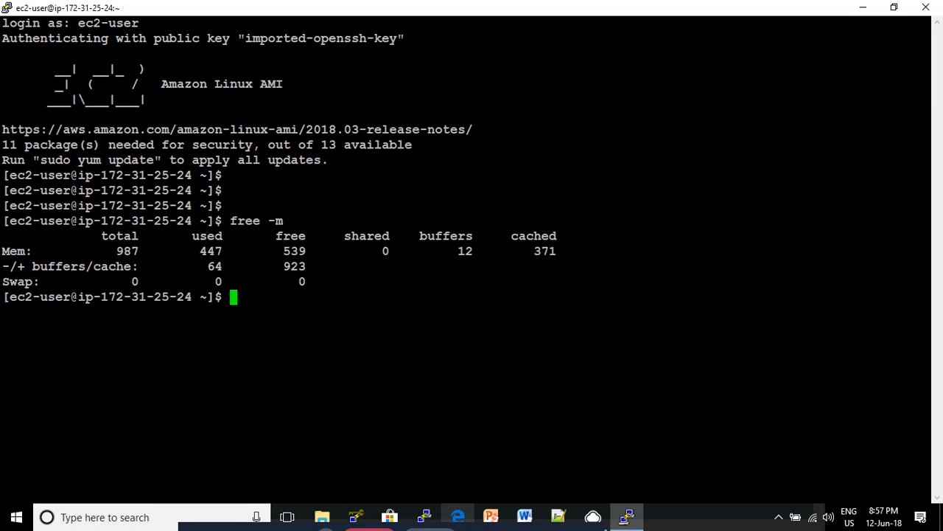
type("to")
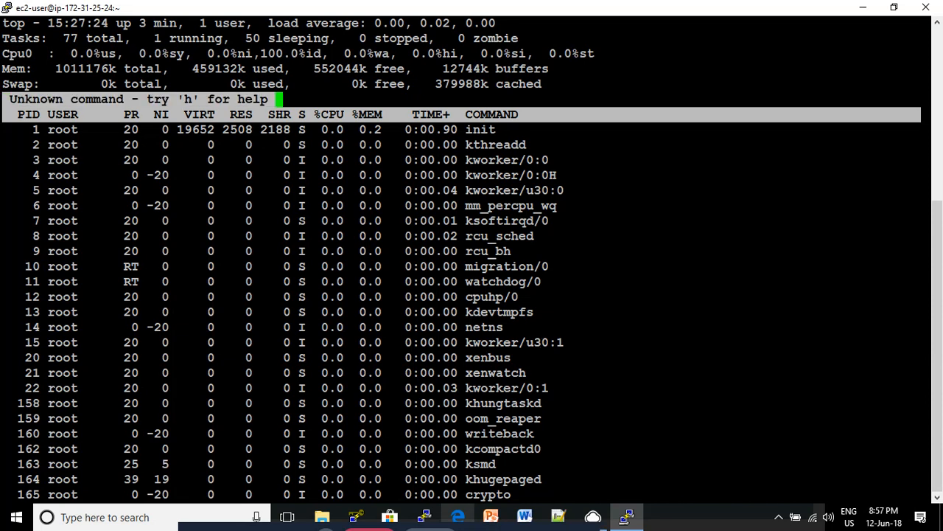
key("q")
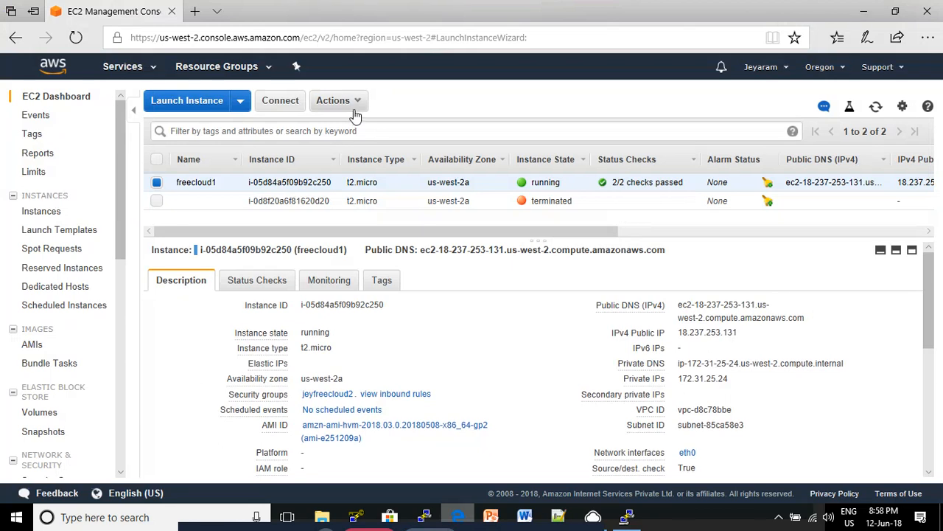
mouse_move(189, 201)
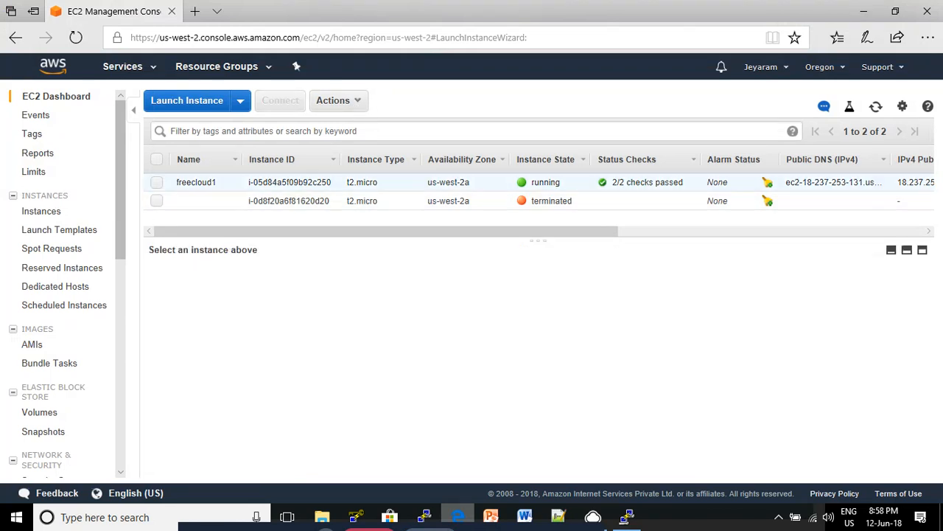
Terminate freecloud1 through Actions > Instance State and confirm with Yes, Terminate.
left_click(333, 101)
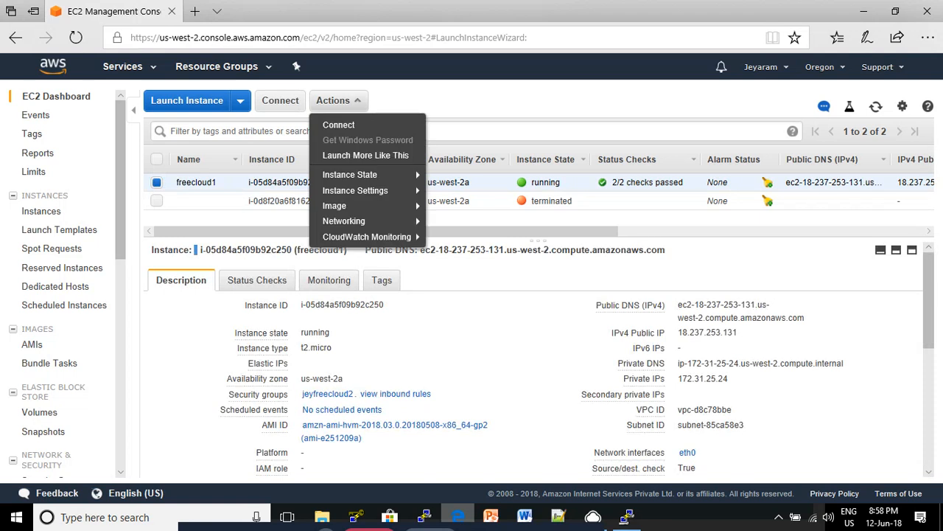
mouse_move(349, 175)
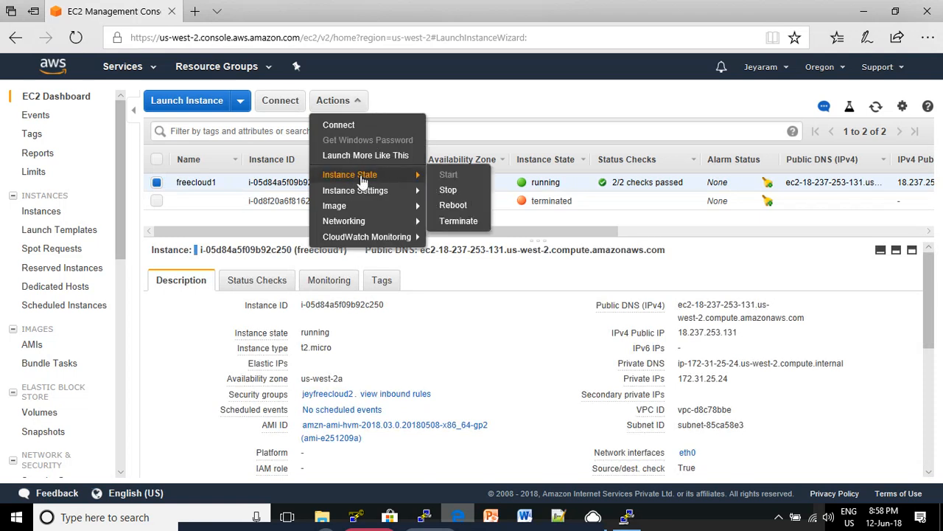
left_click(457, 221)
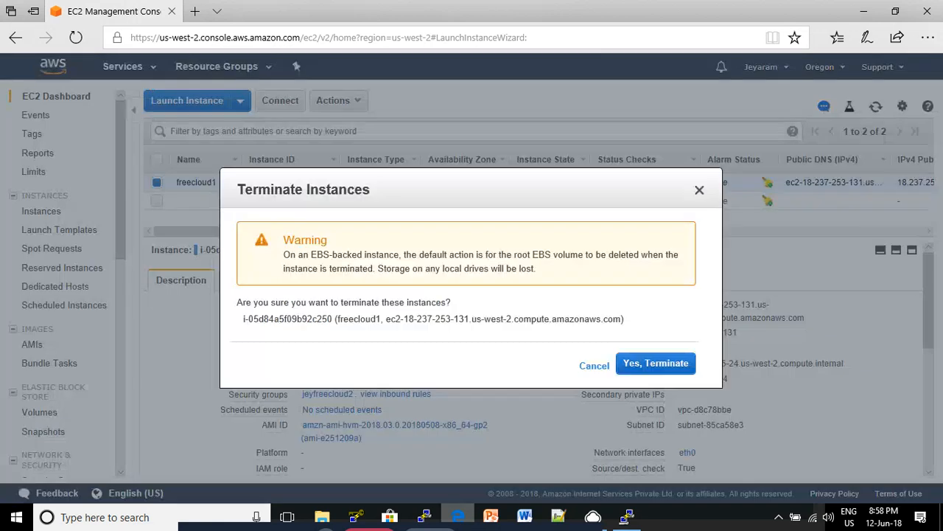
left_click(656, 363)
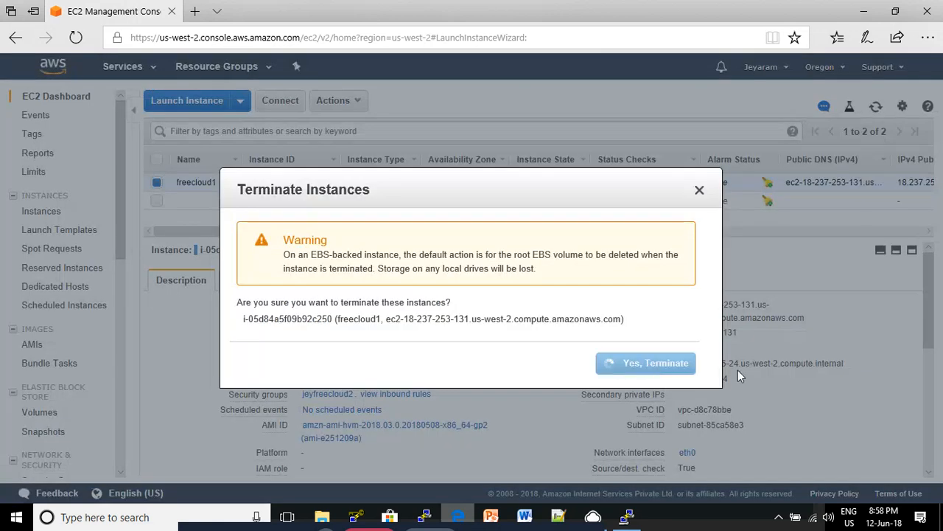
left_click(644, 363)
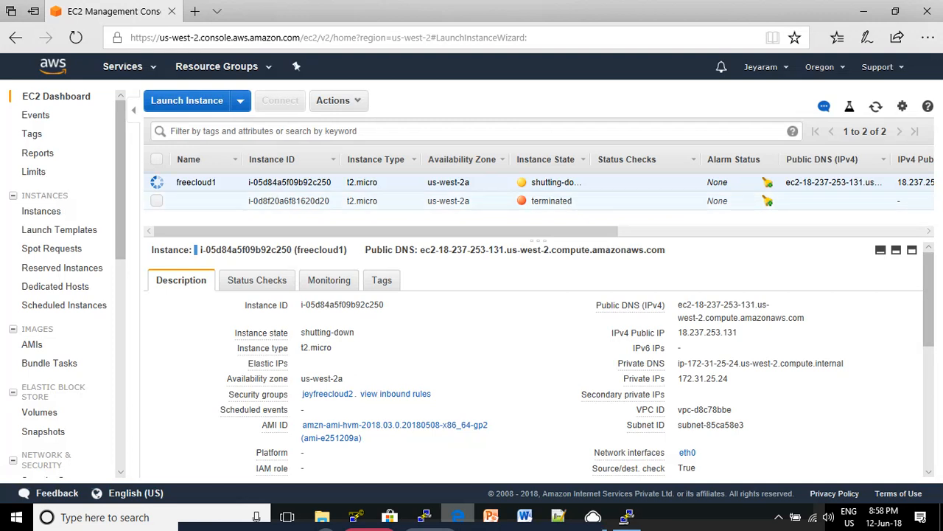
mouse_move(722, 272)
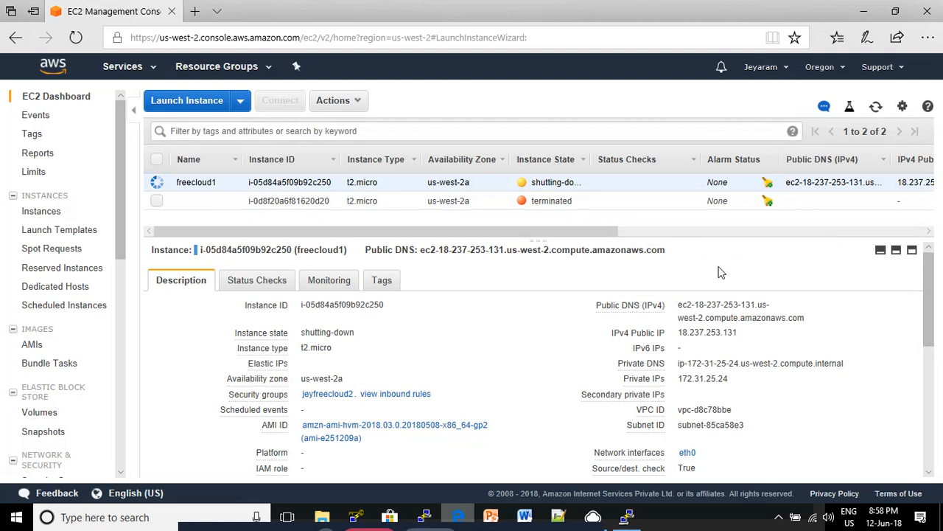